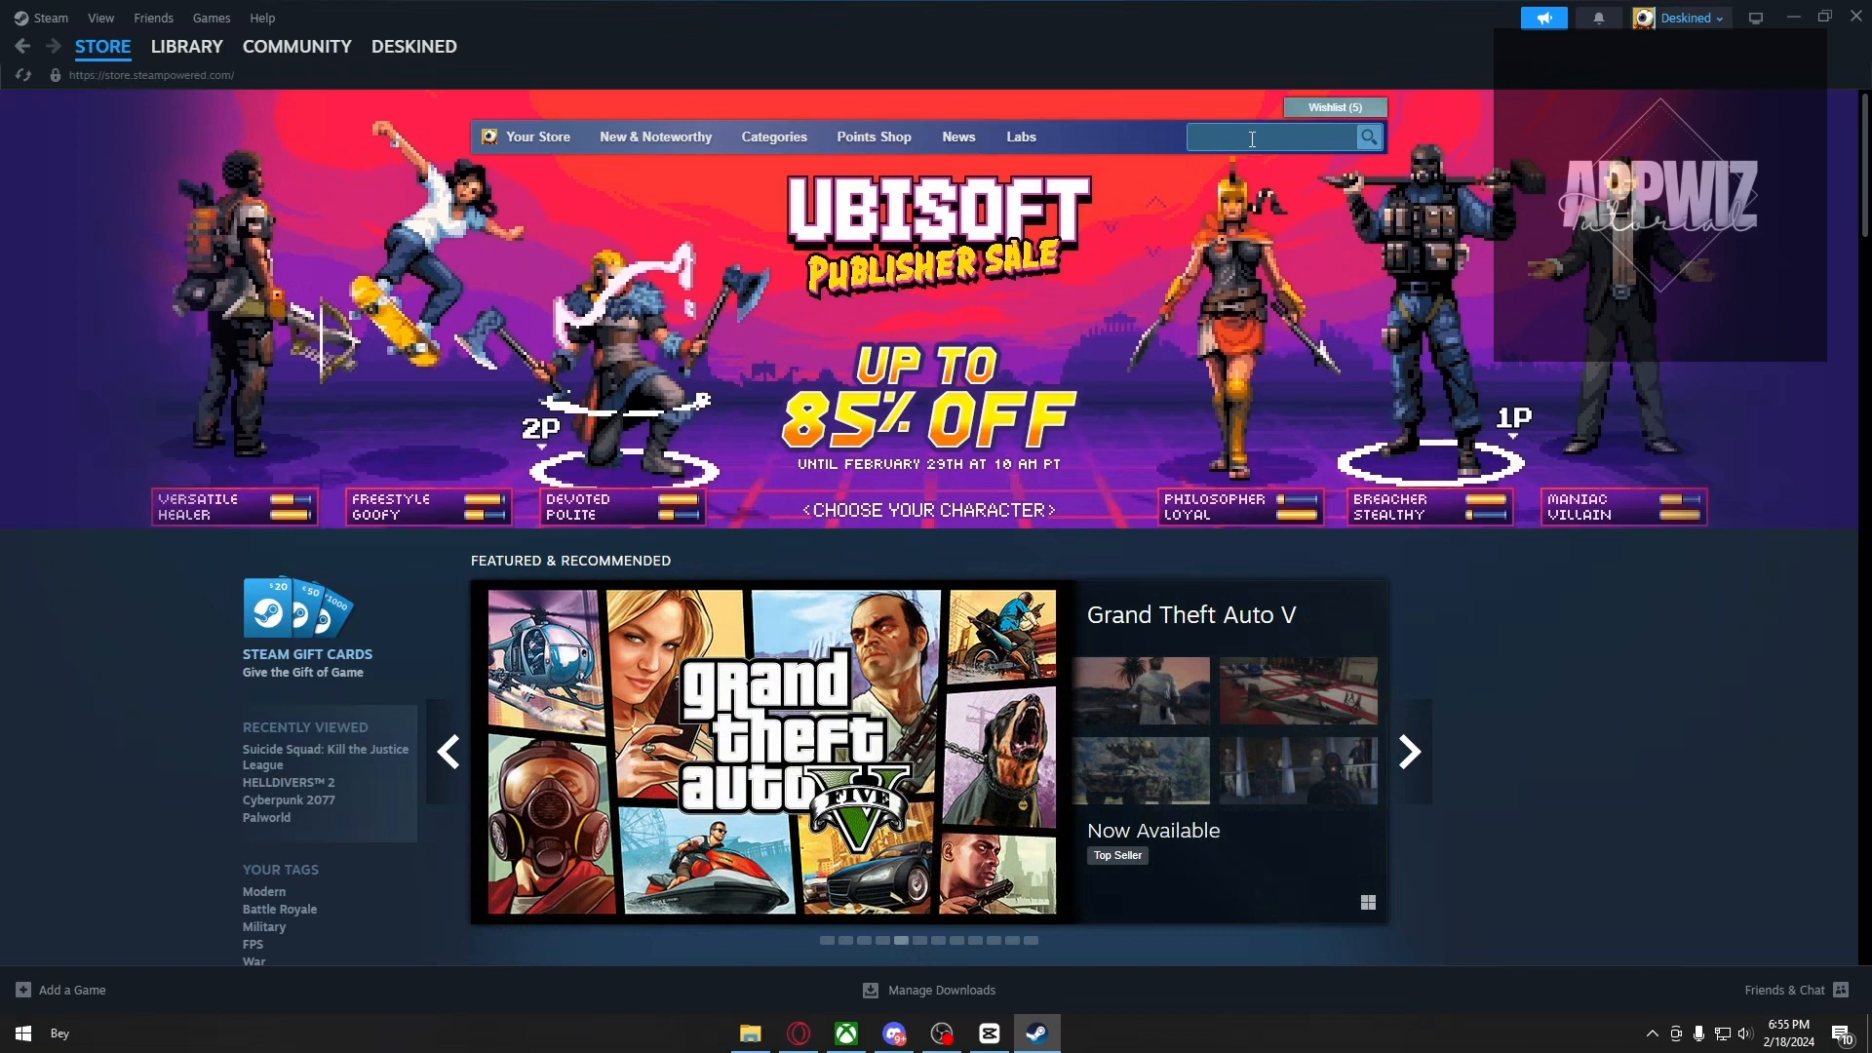
# Run a Steam store search for 'rocket league', listing 202 matching titles
pyautogui.write('rocket league')
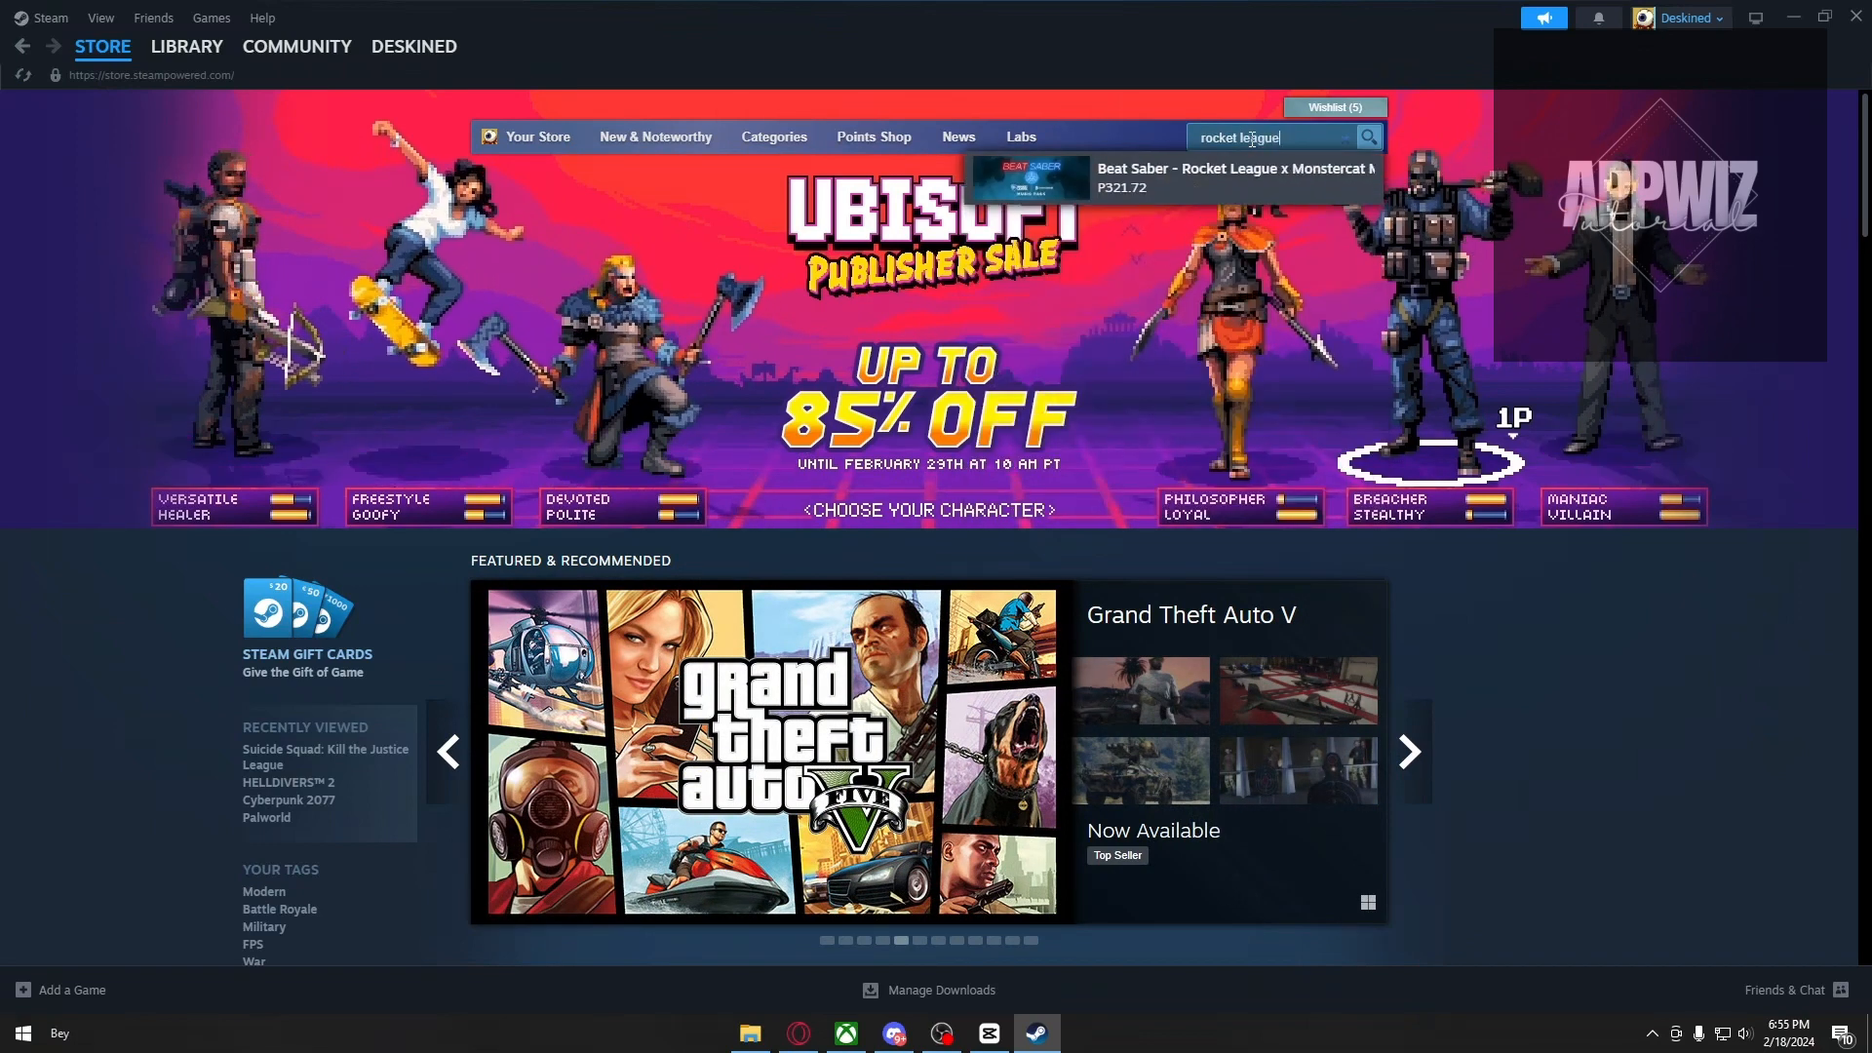
pyautogui.click(1369, 136)
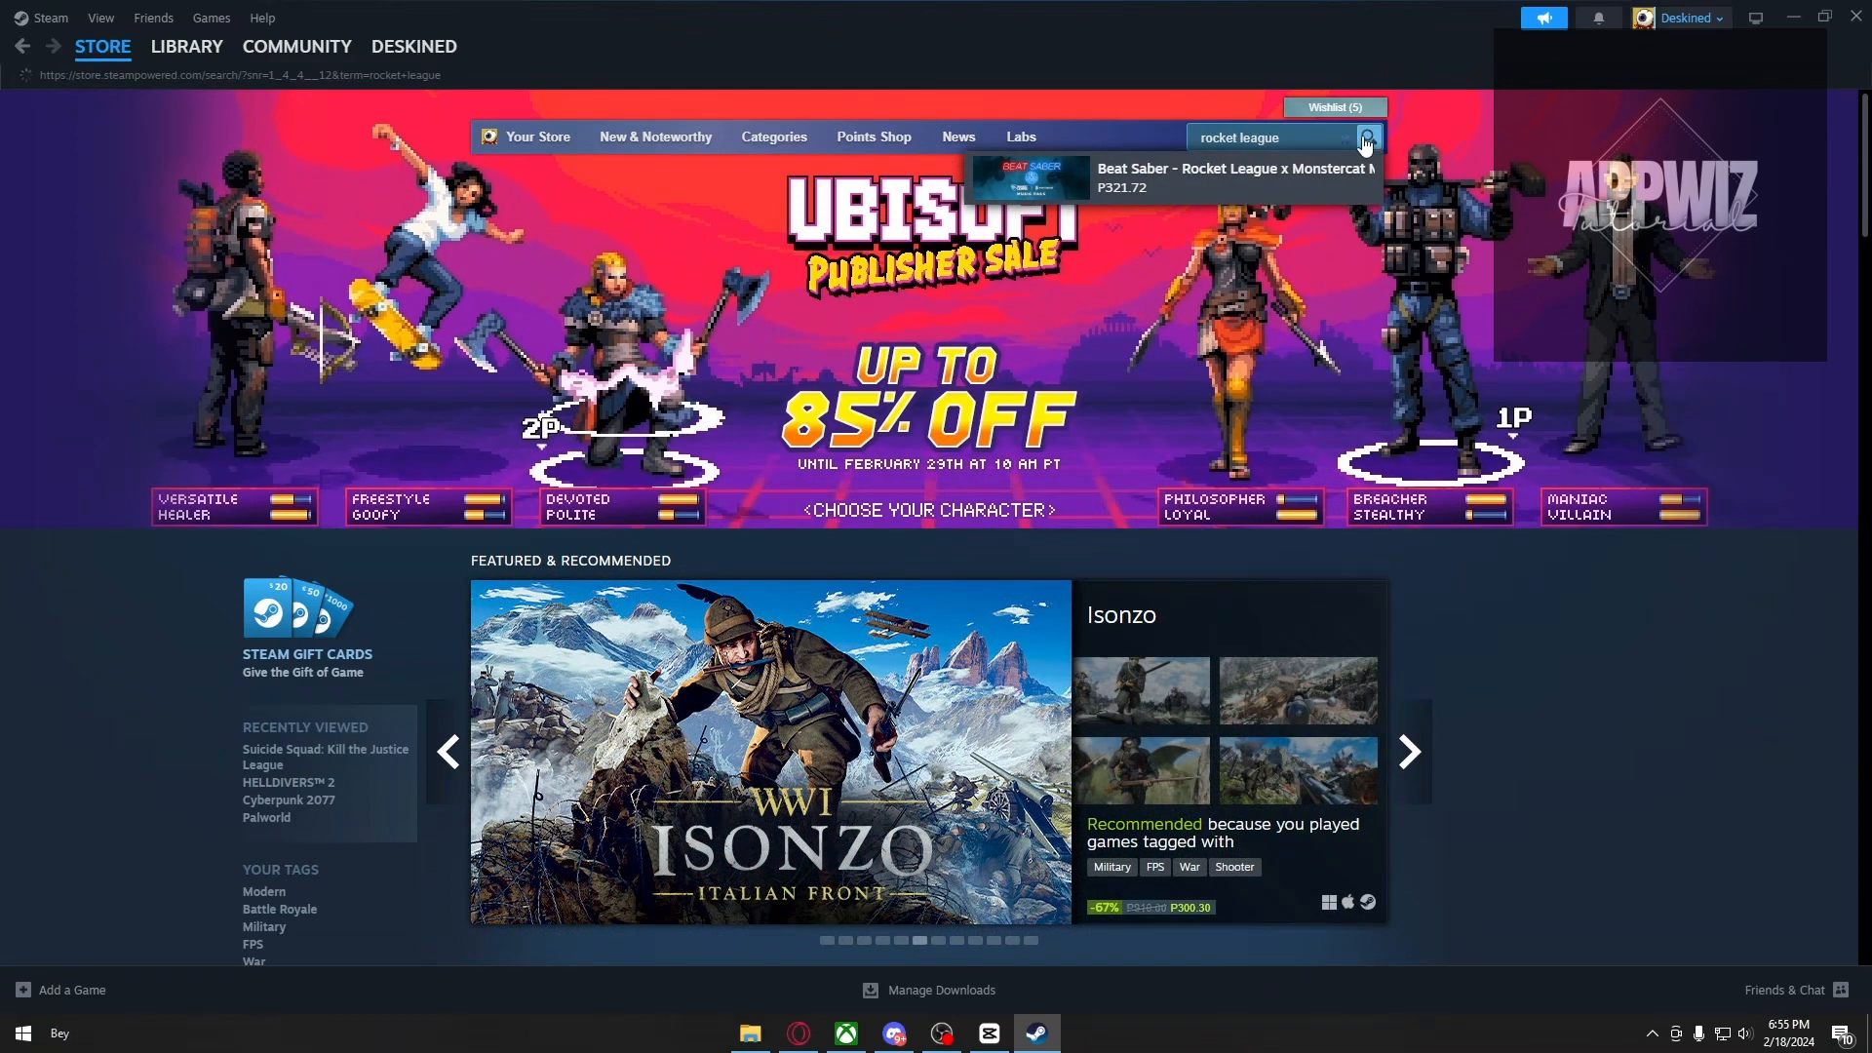
pyautogui.click(1369, 136)
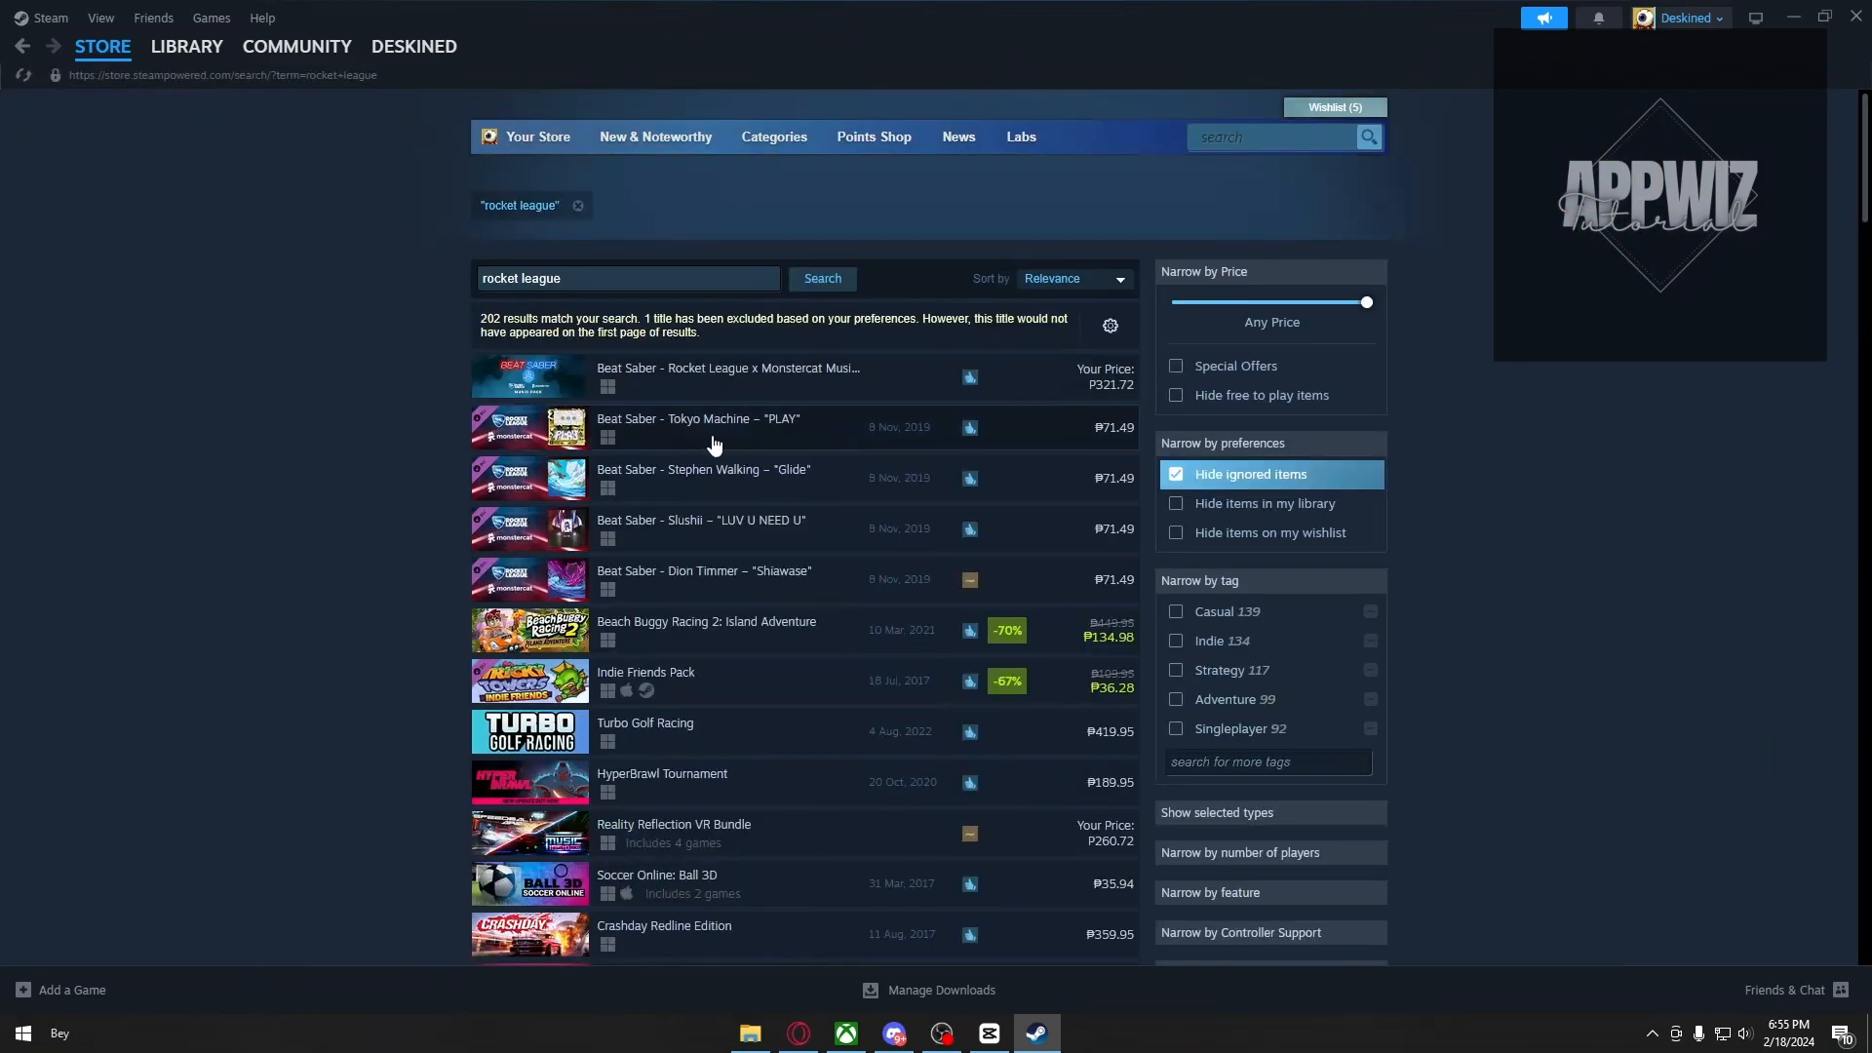
pyautogui.moveTo(708, 378)
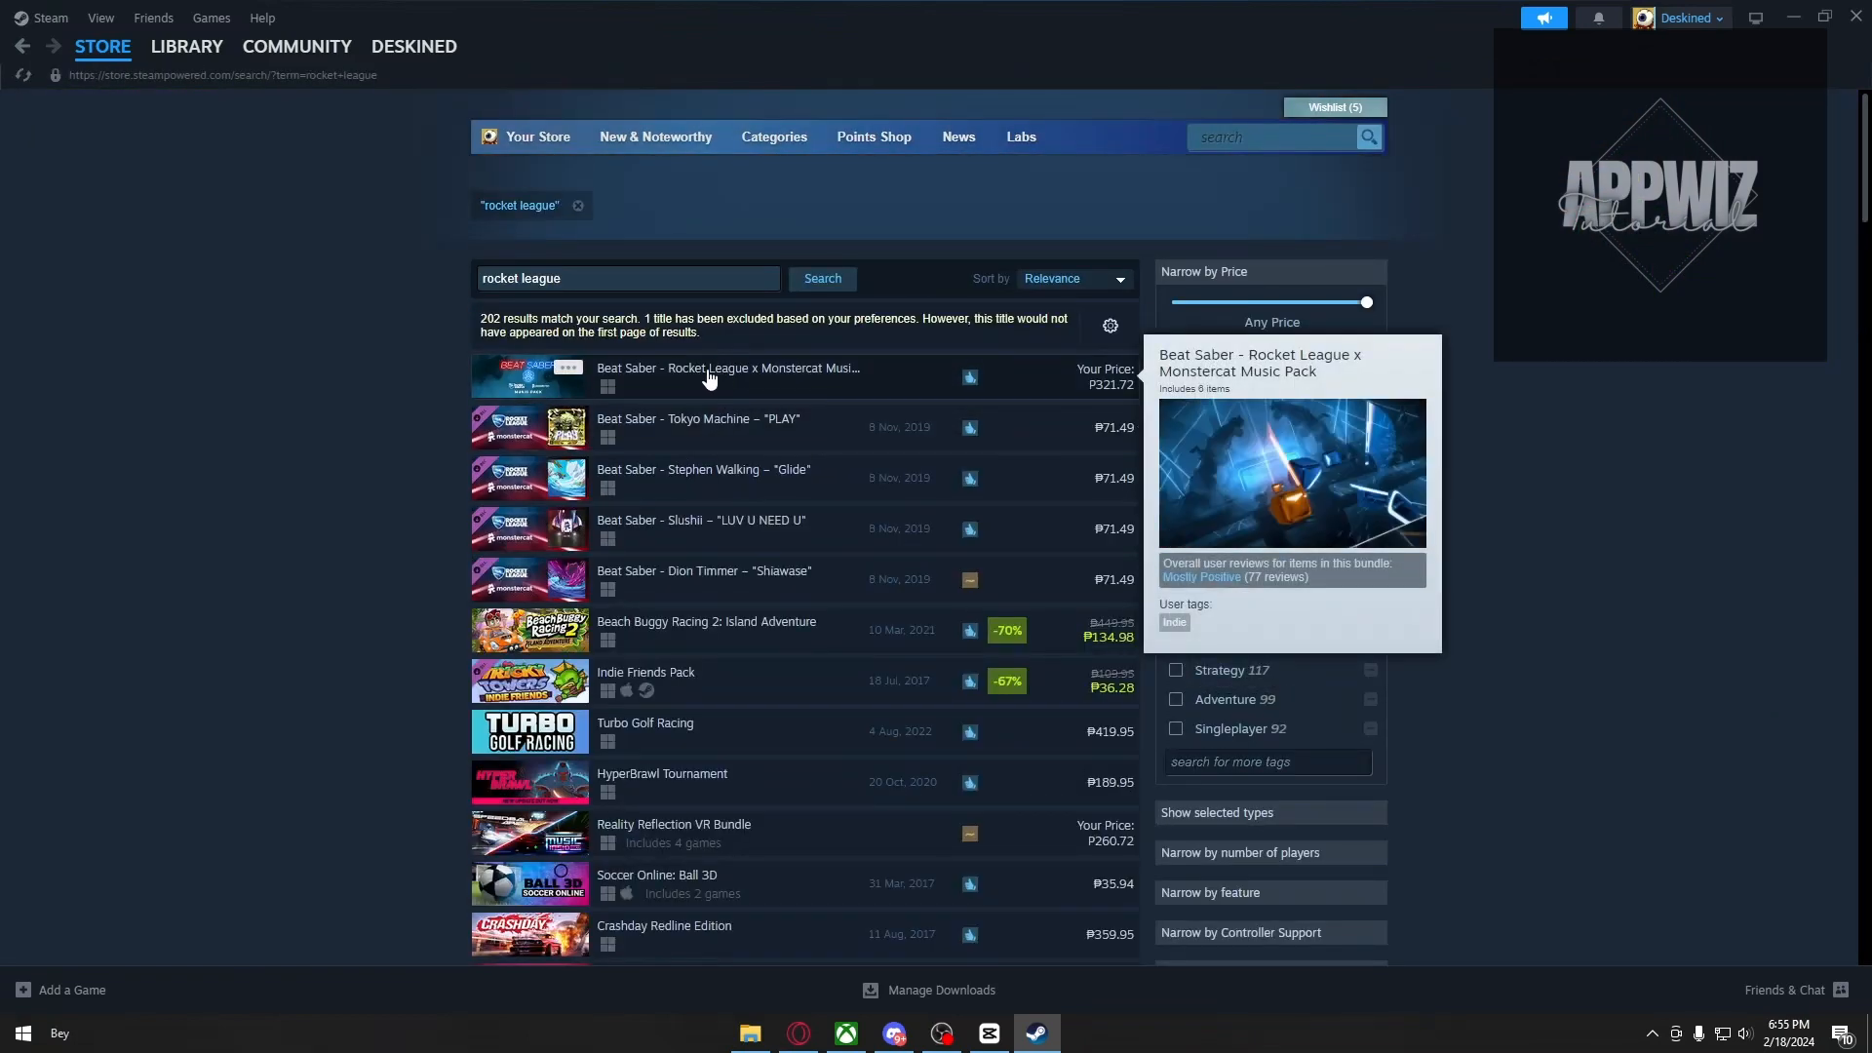
pyautogui.moveTo(734, 380)
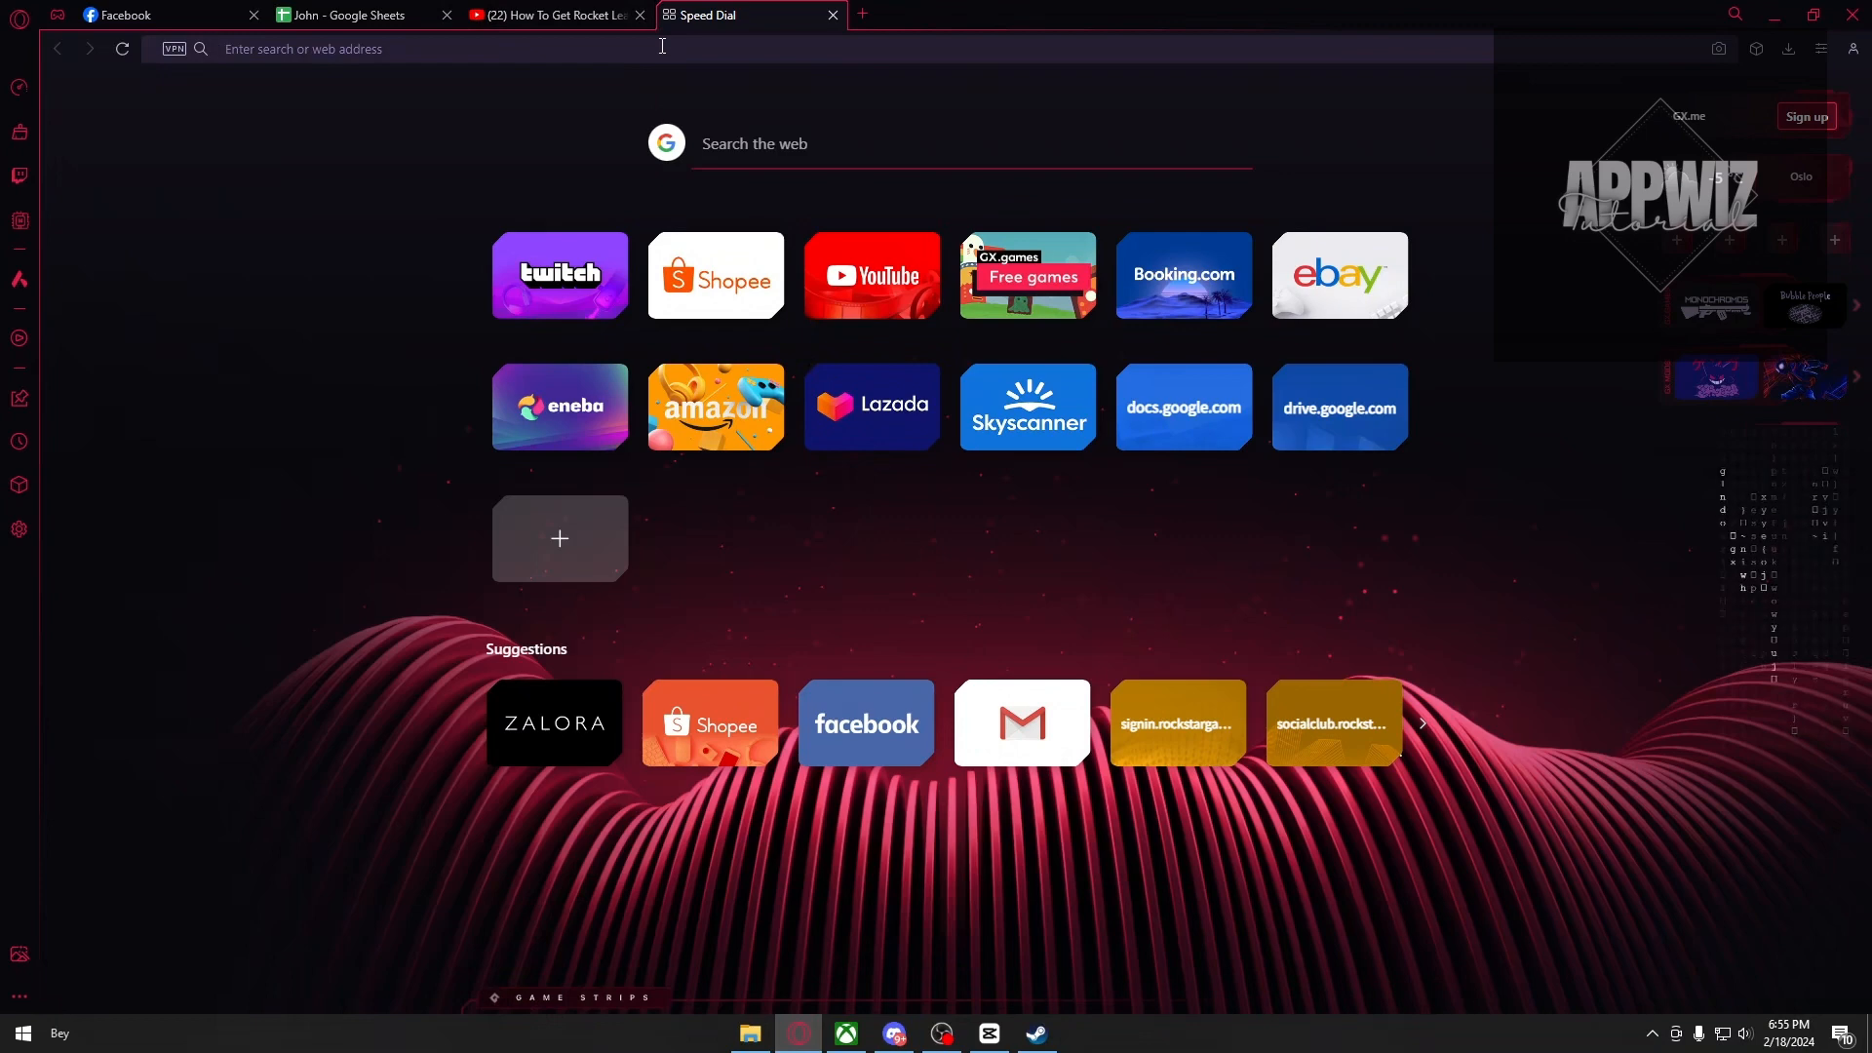
# Google 'g2g' and open the 'G2G: World Leading Digital Marketplace Platform' result
pyautogui.write('g2g')
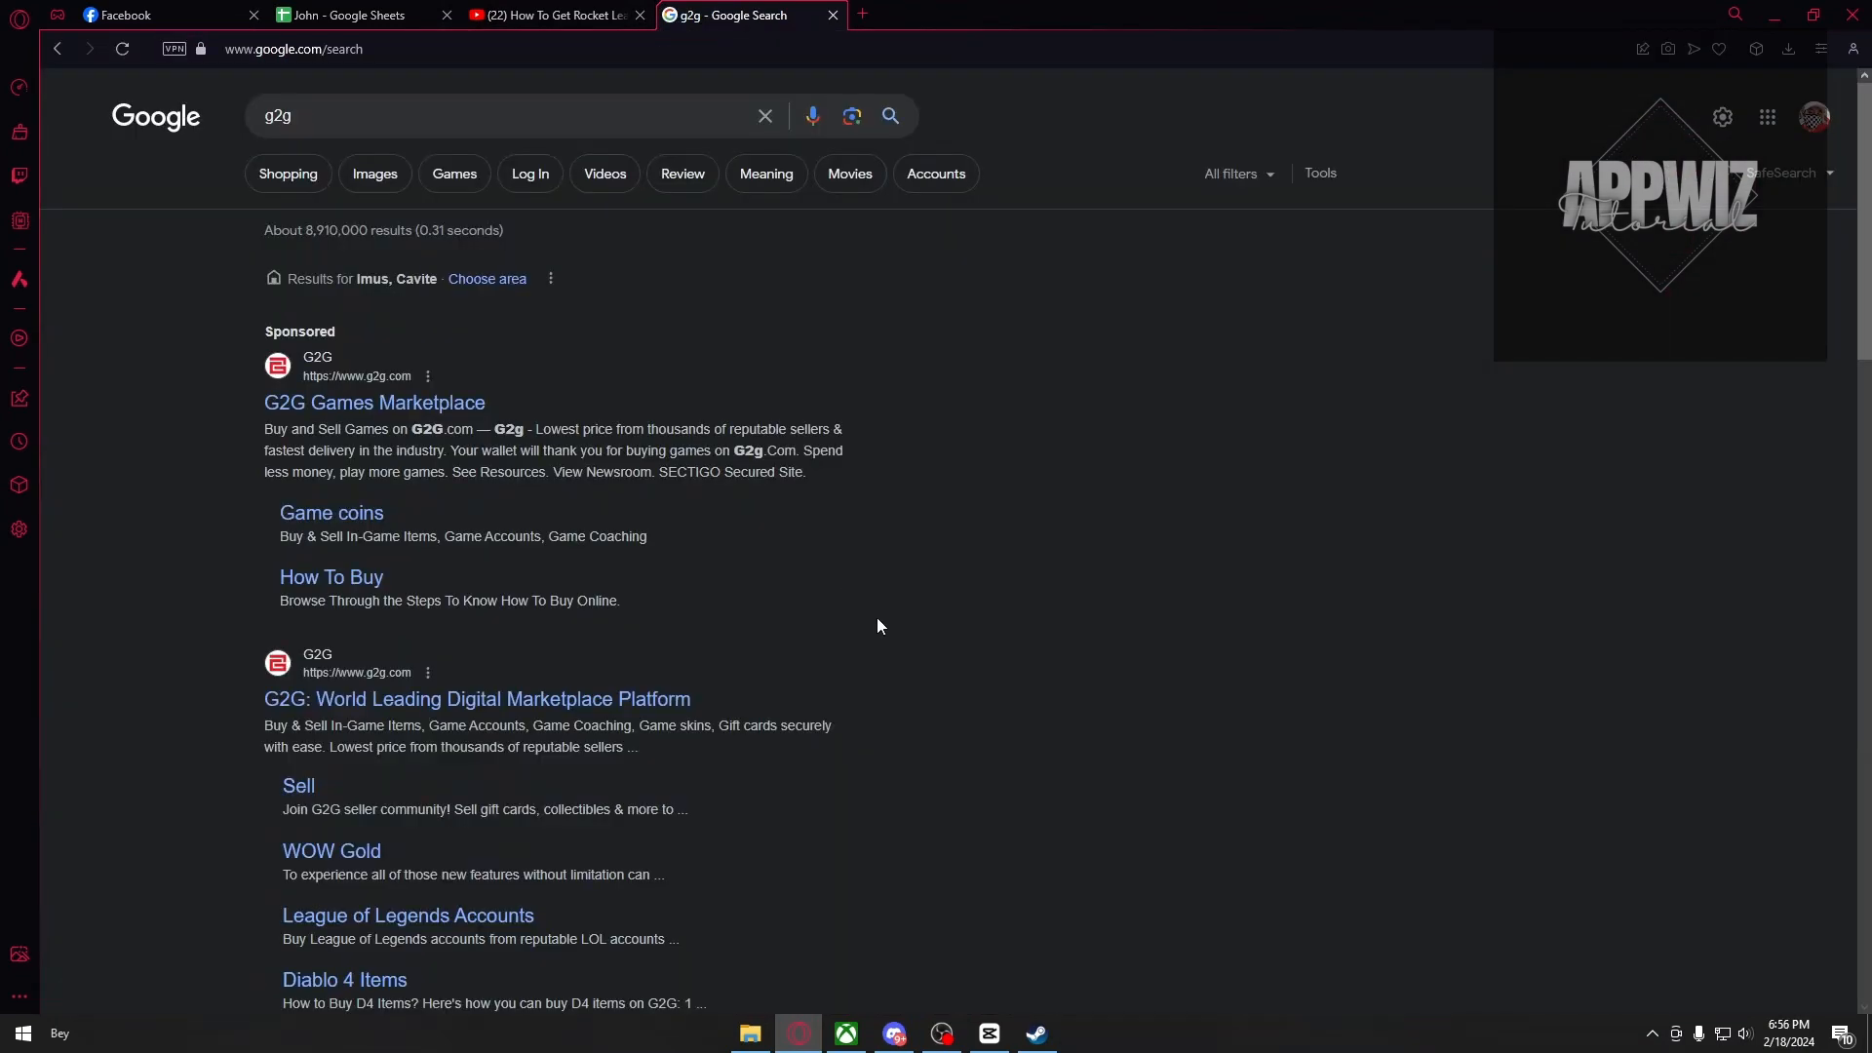
pyautogui.scroll(-3)
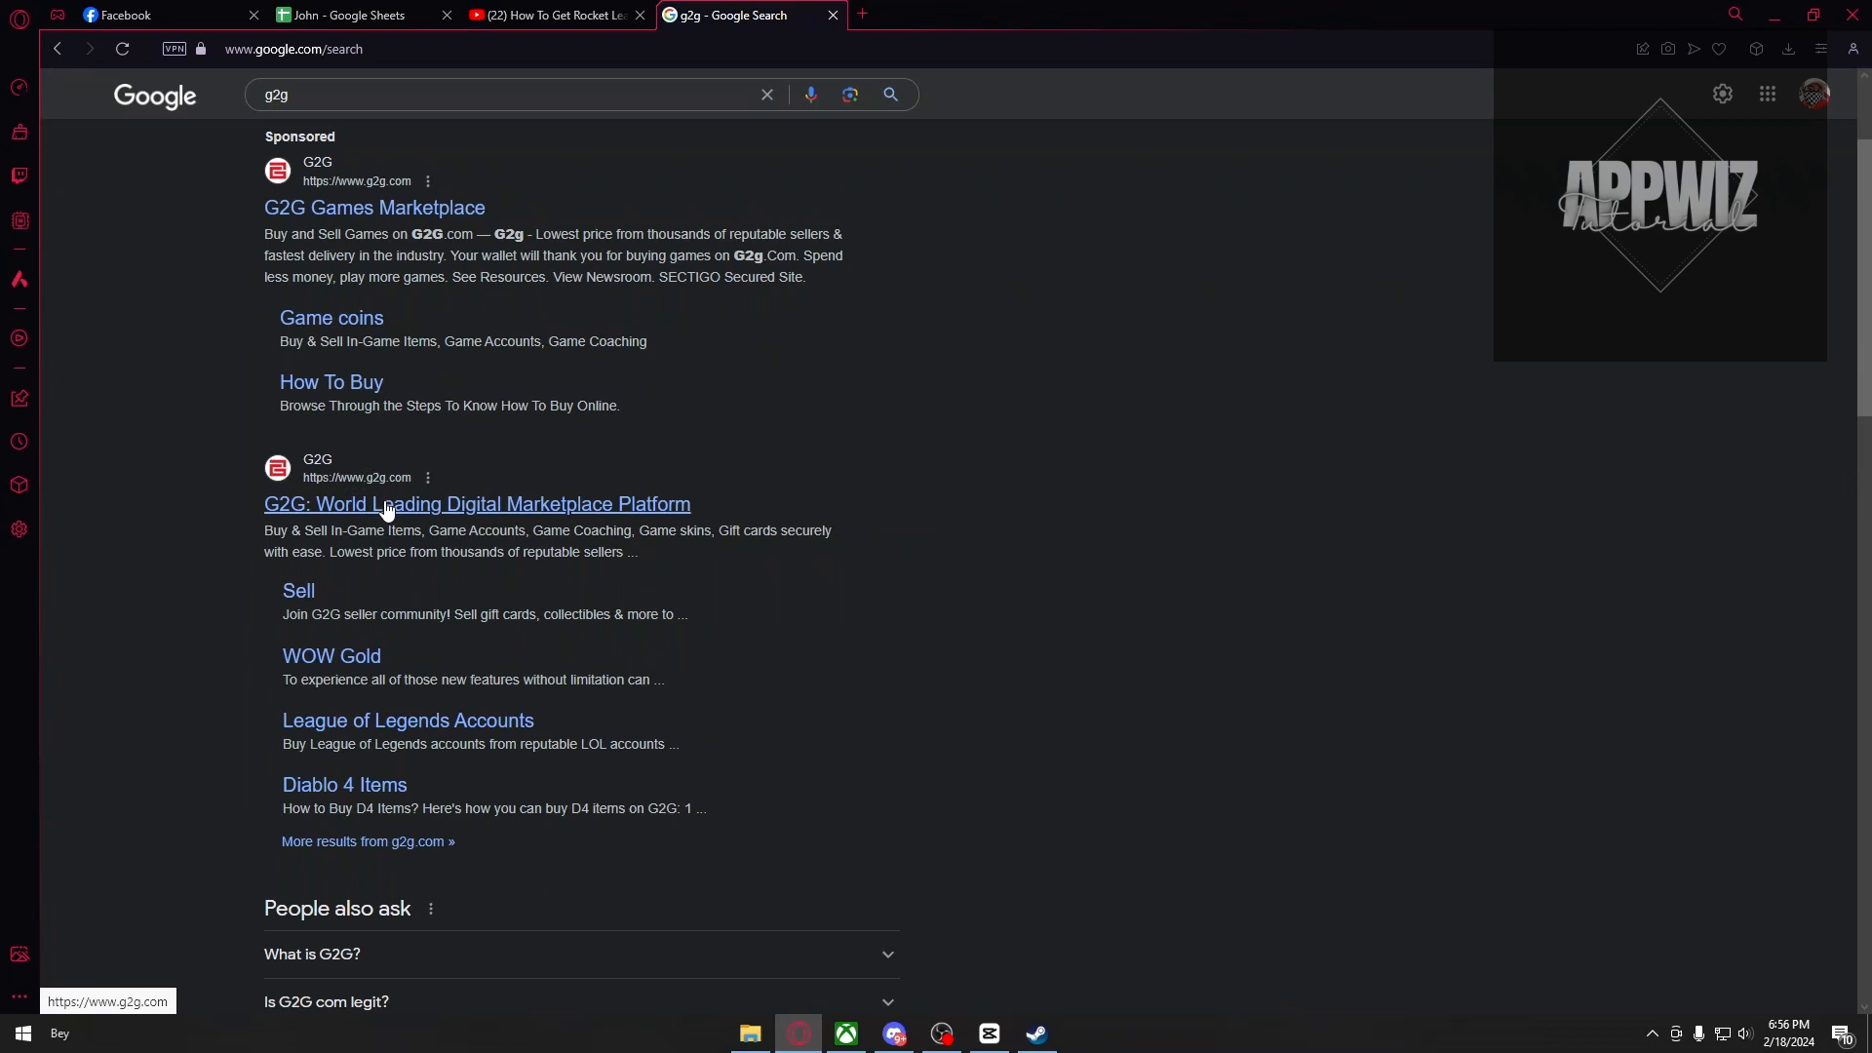
pyautogui.click(475, 504)
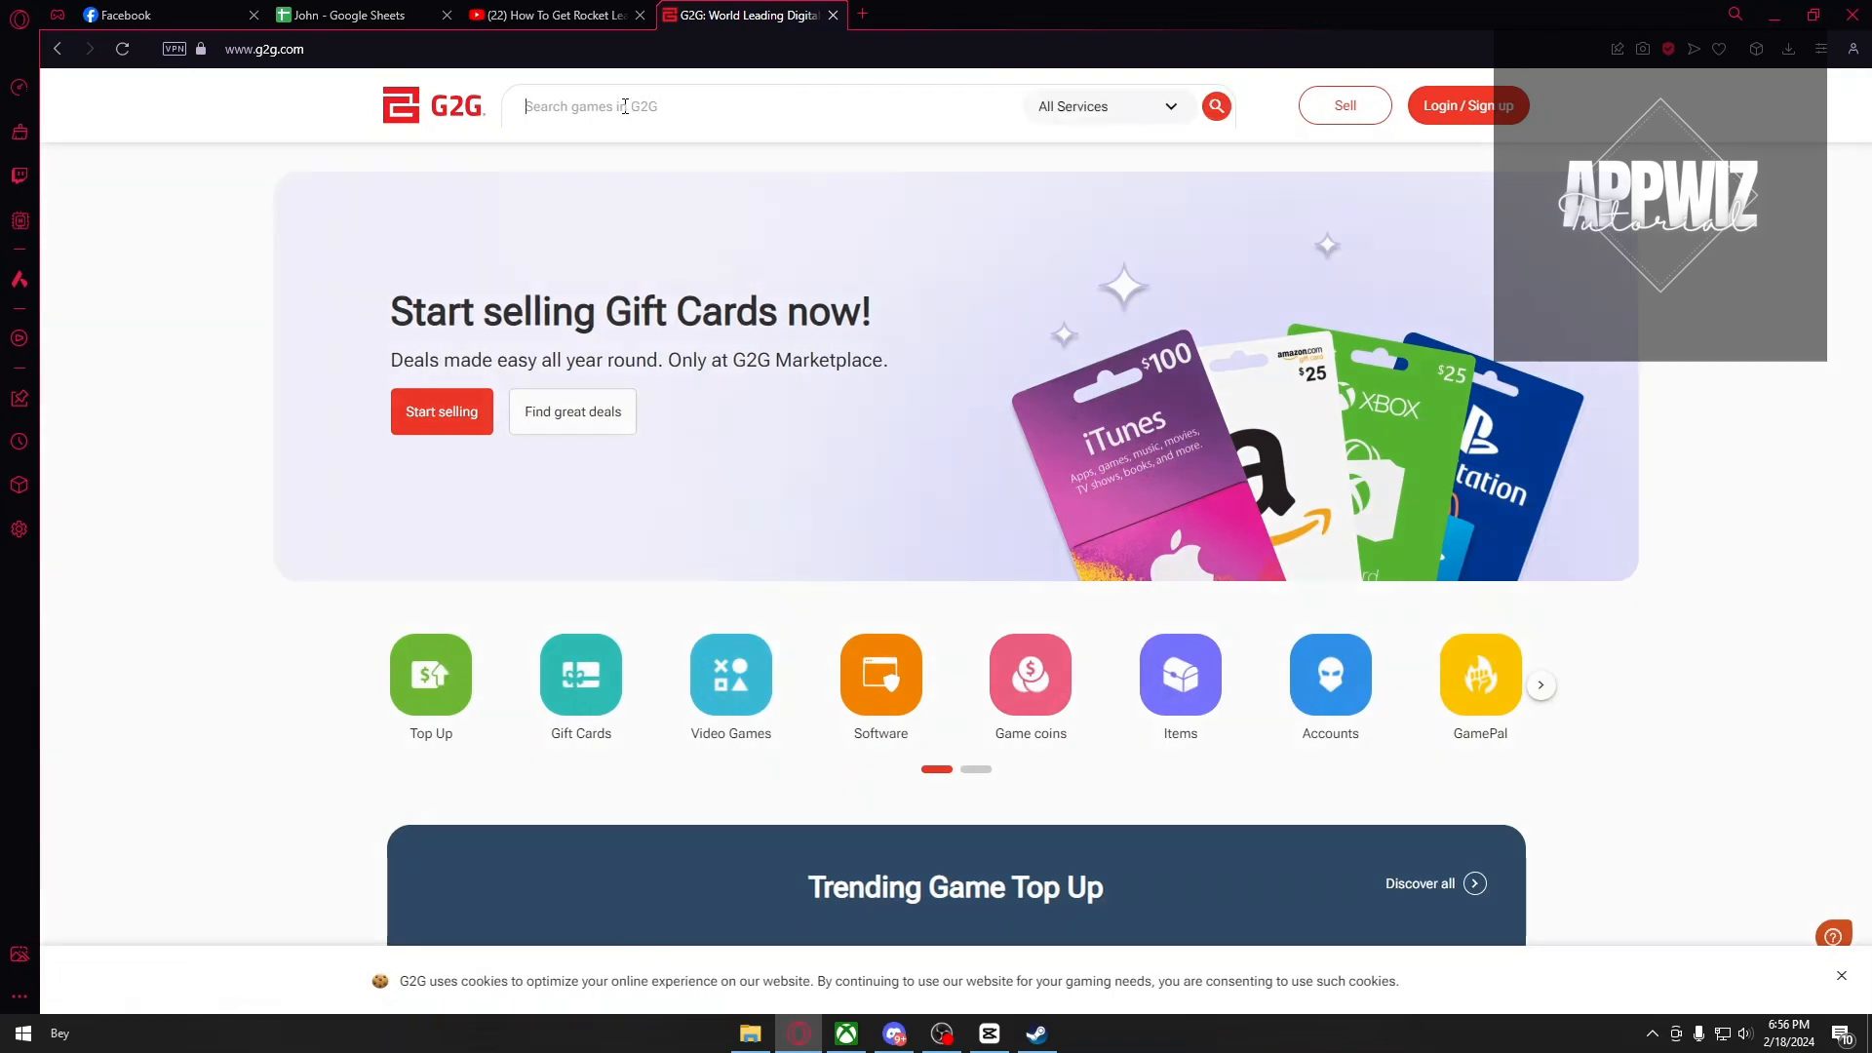
# Search G2G for 'rocket league' and open the Rocket League - Steam Key (Global) page at 31,415.51 PHP
pyautogui.write('rocket league')
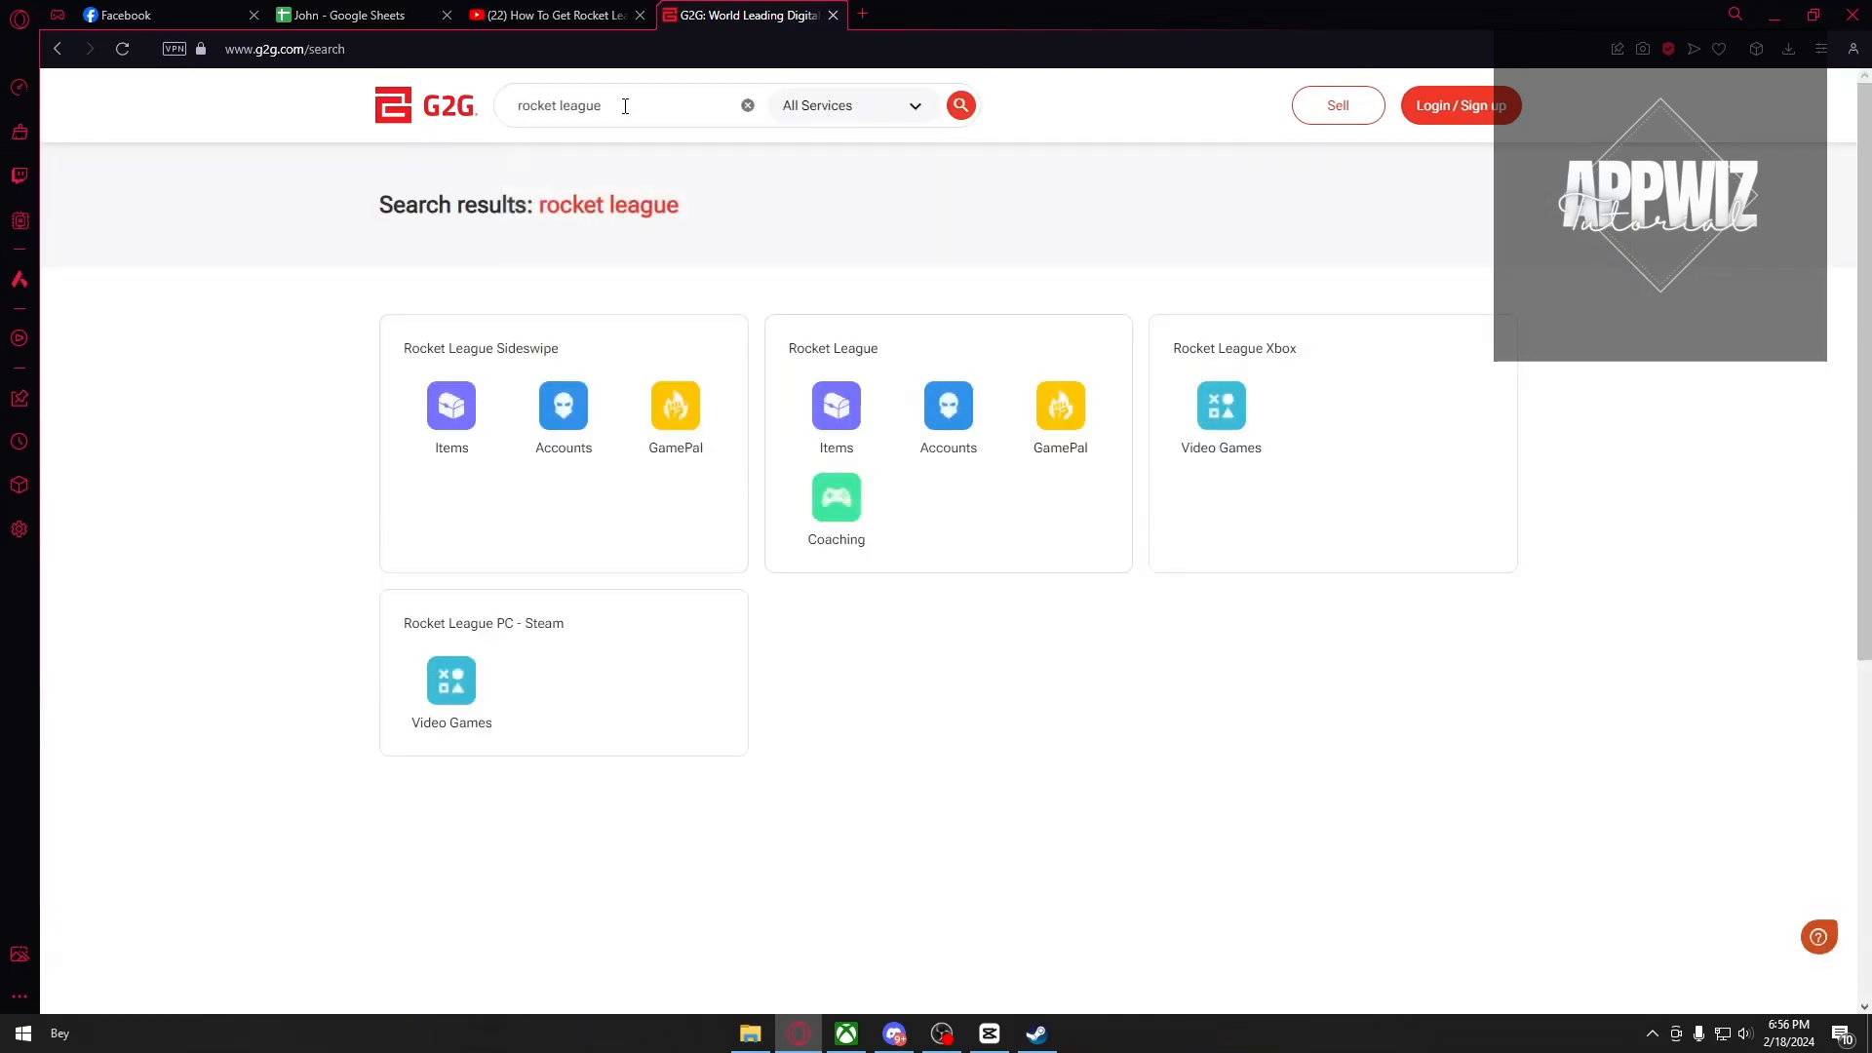
pyautogui.moveTo(979, 417)
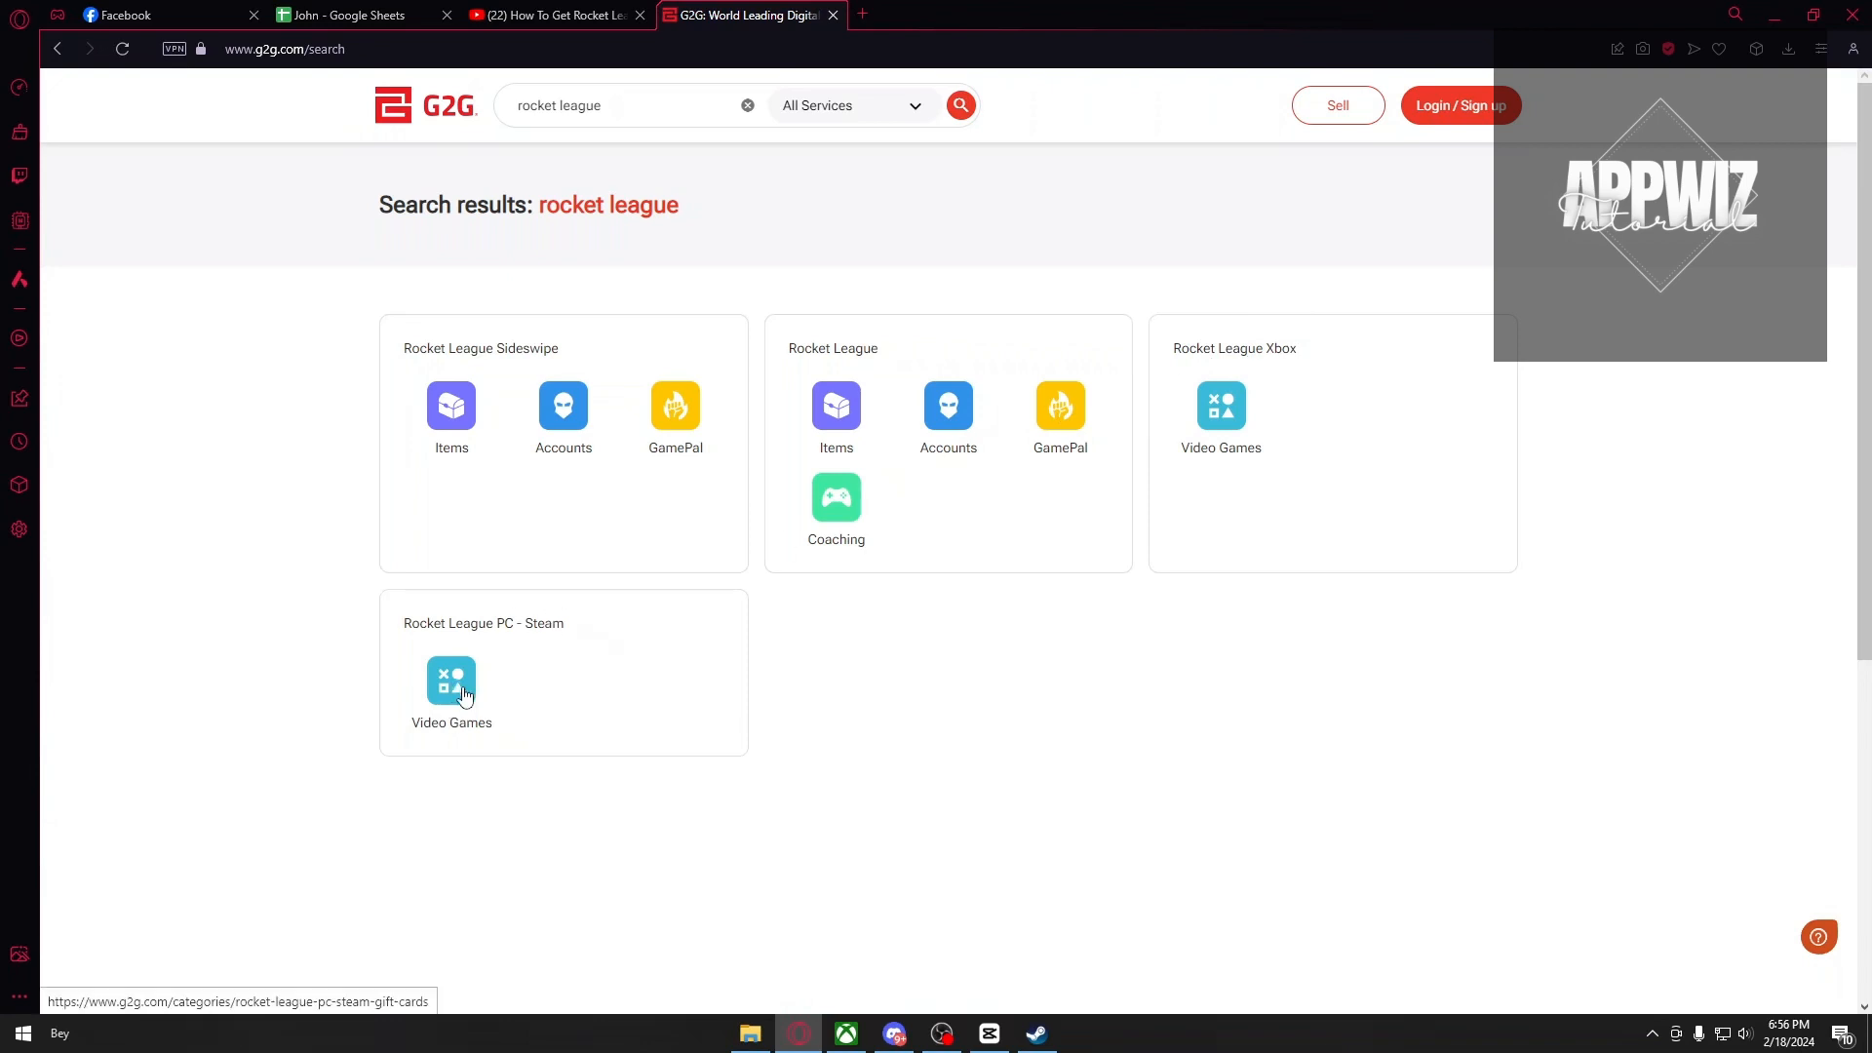
pyautogui.click(451, 683)
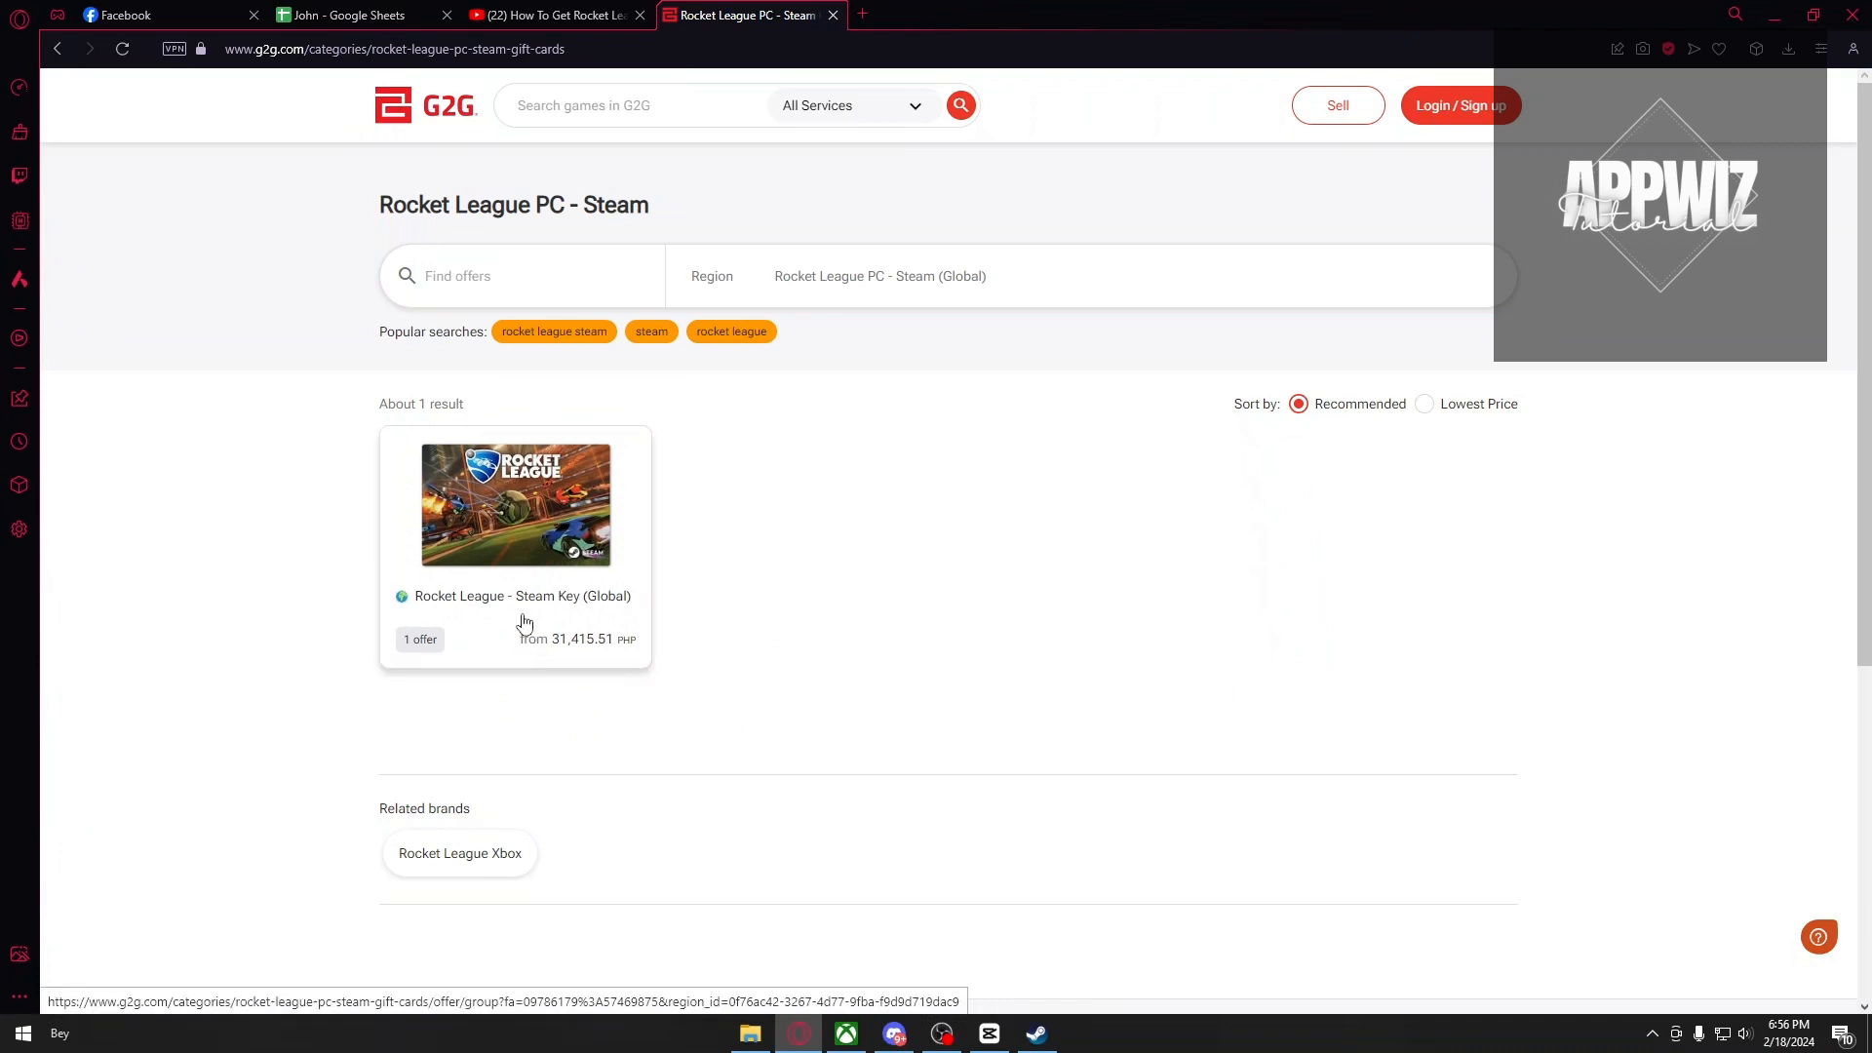
pyautogui.moveTo(554, 568)
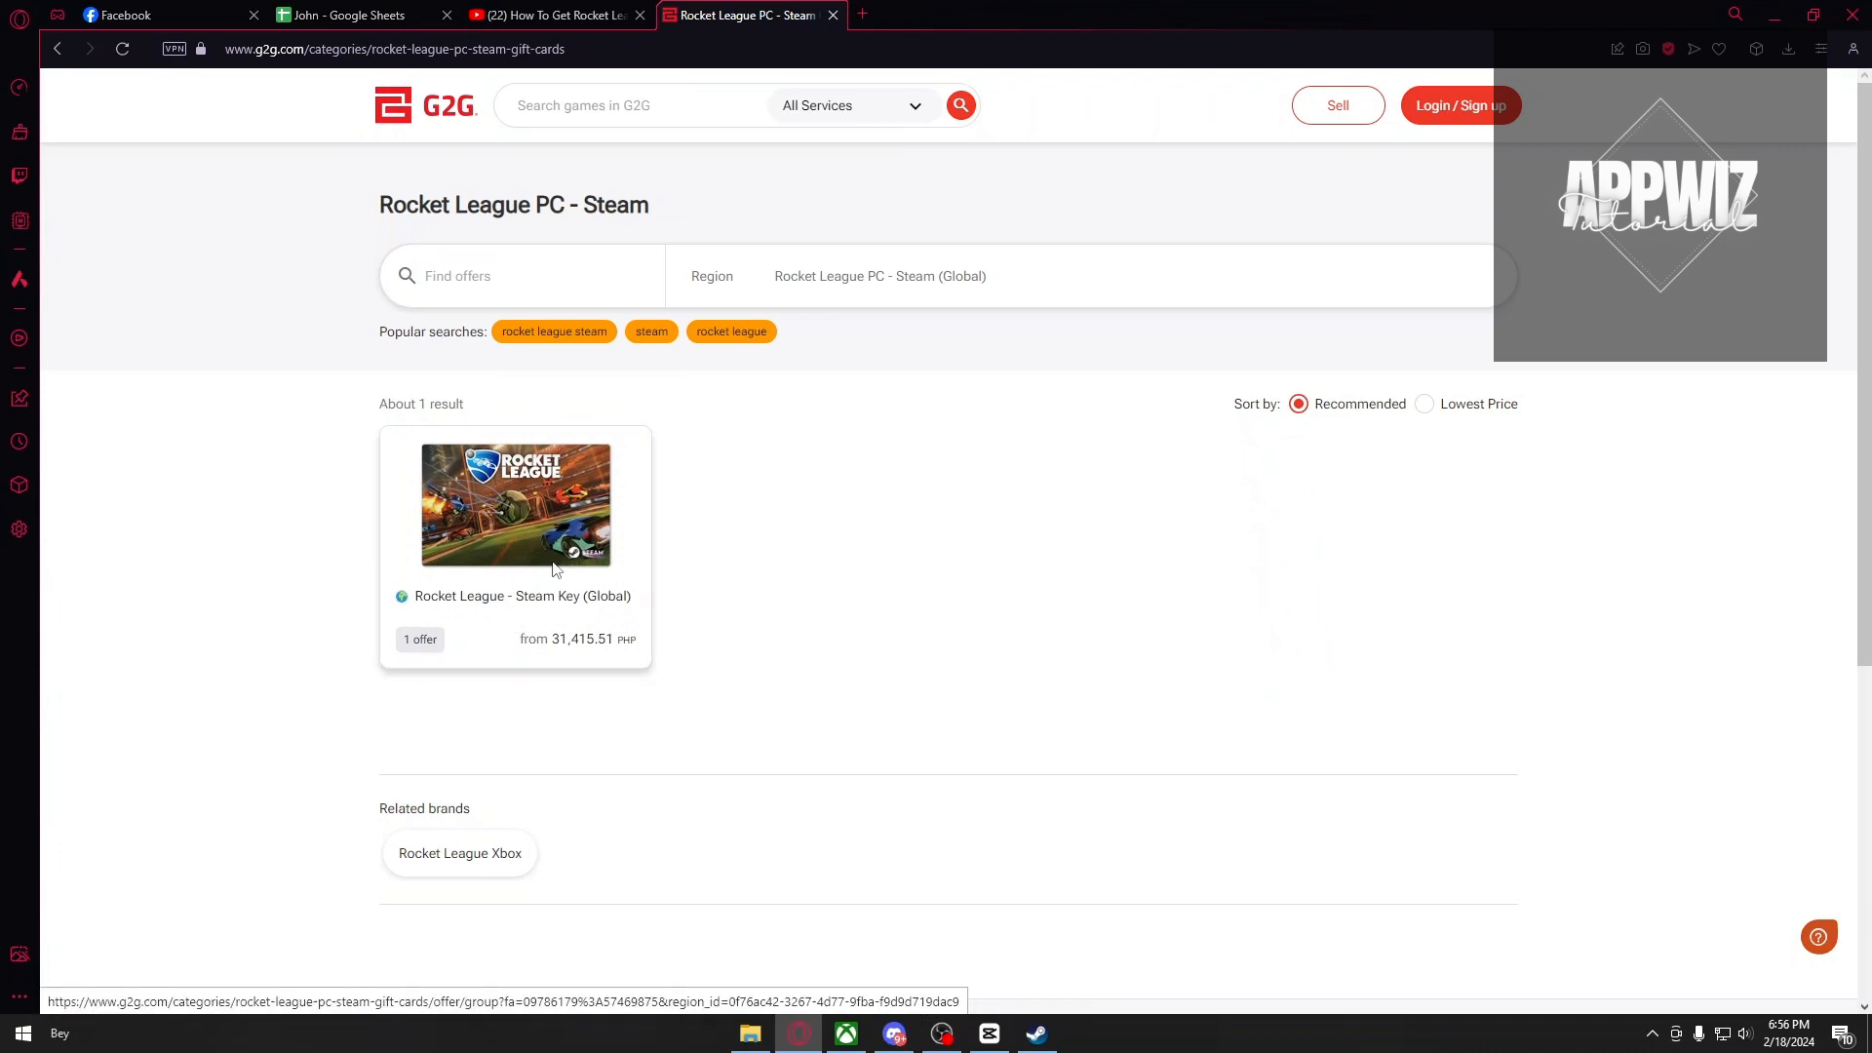
pyautogui.click(515, 507)
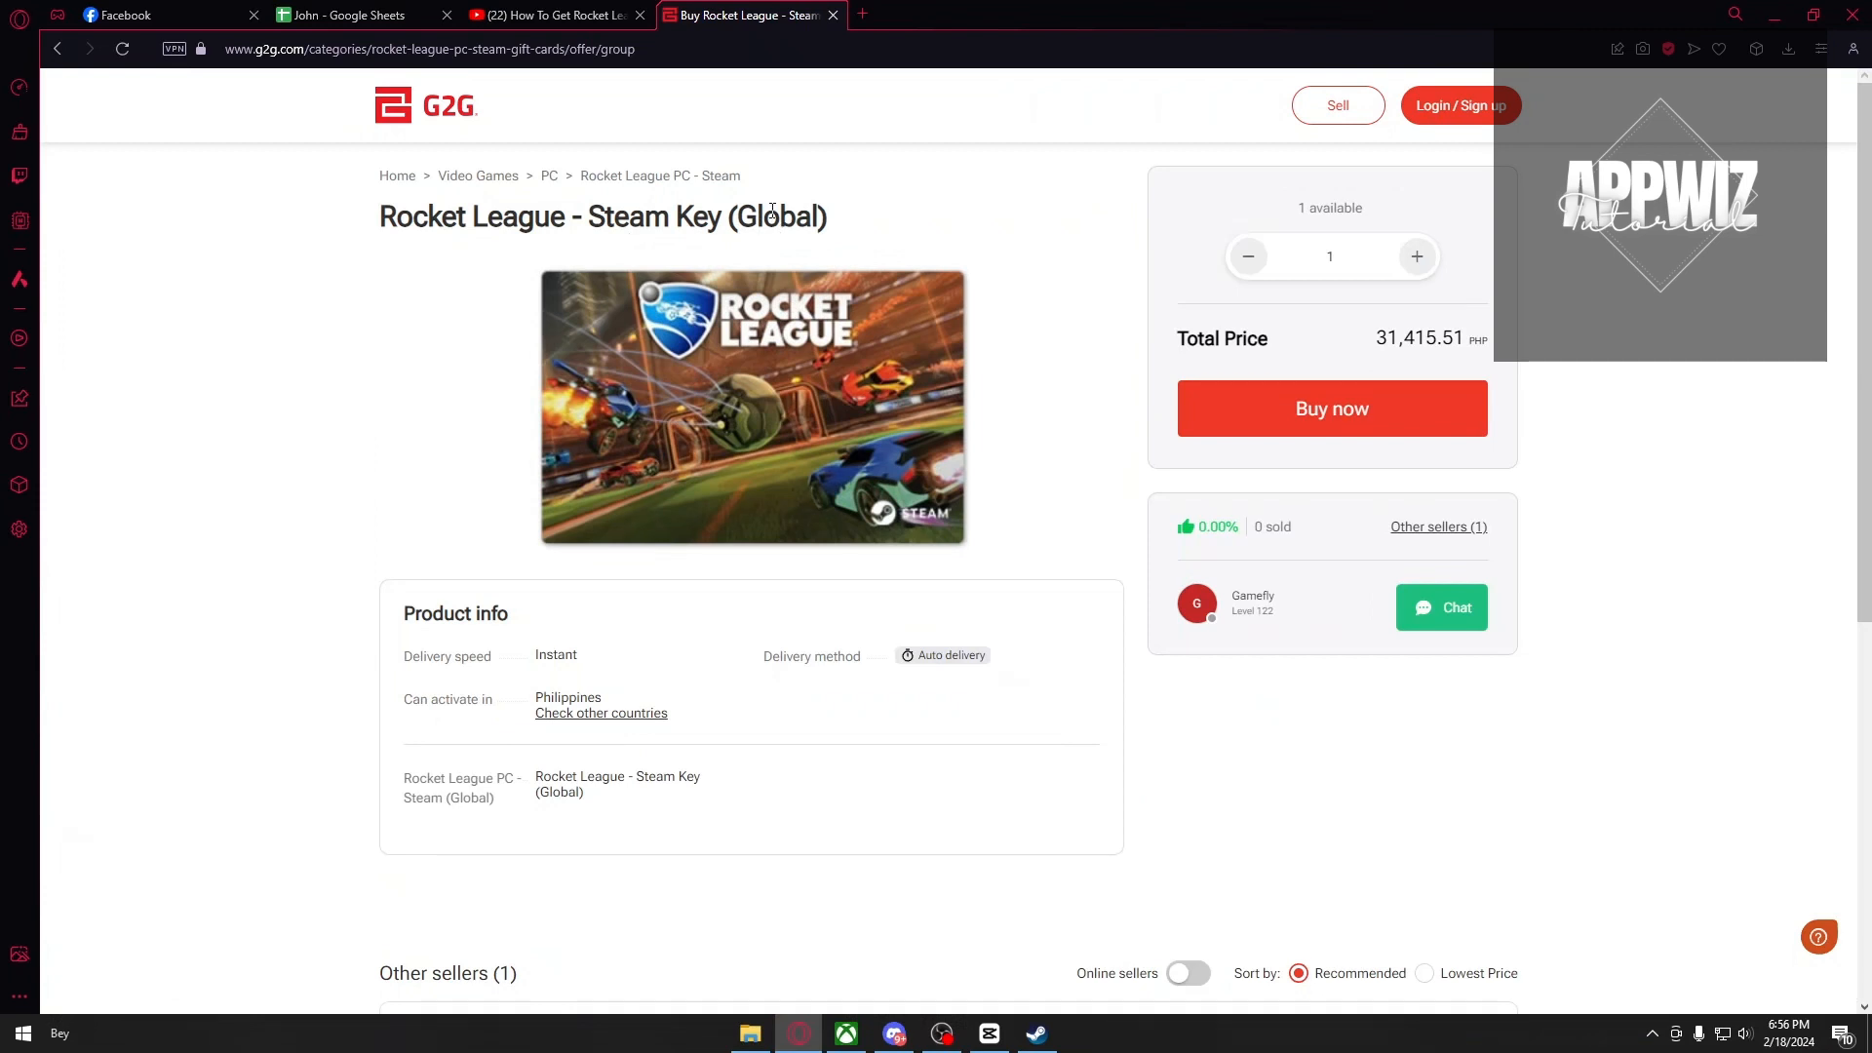
pyautogui.moveTo(751, 316)
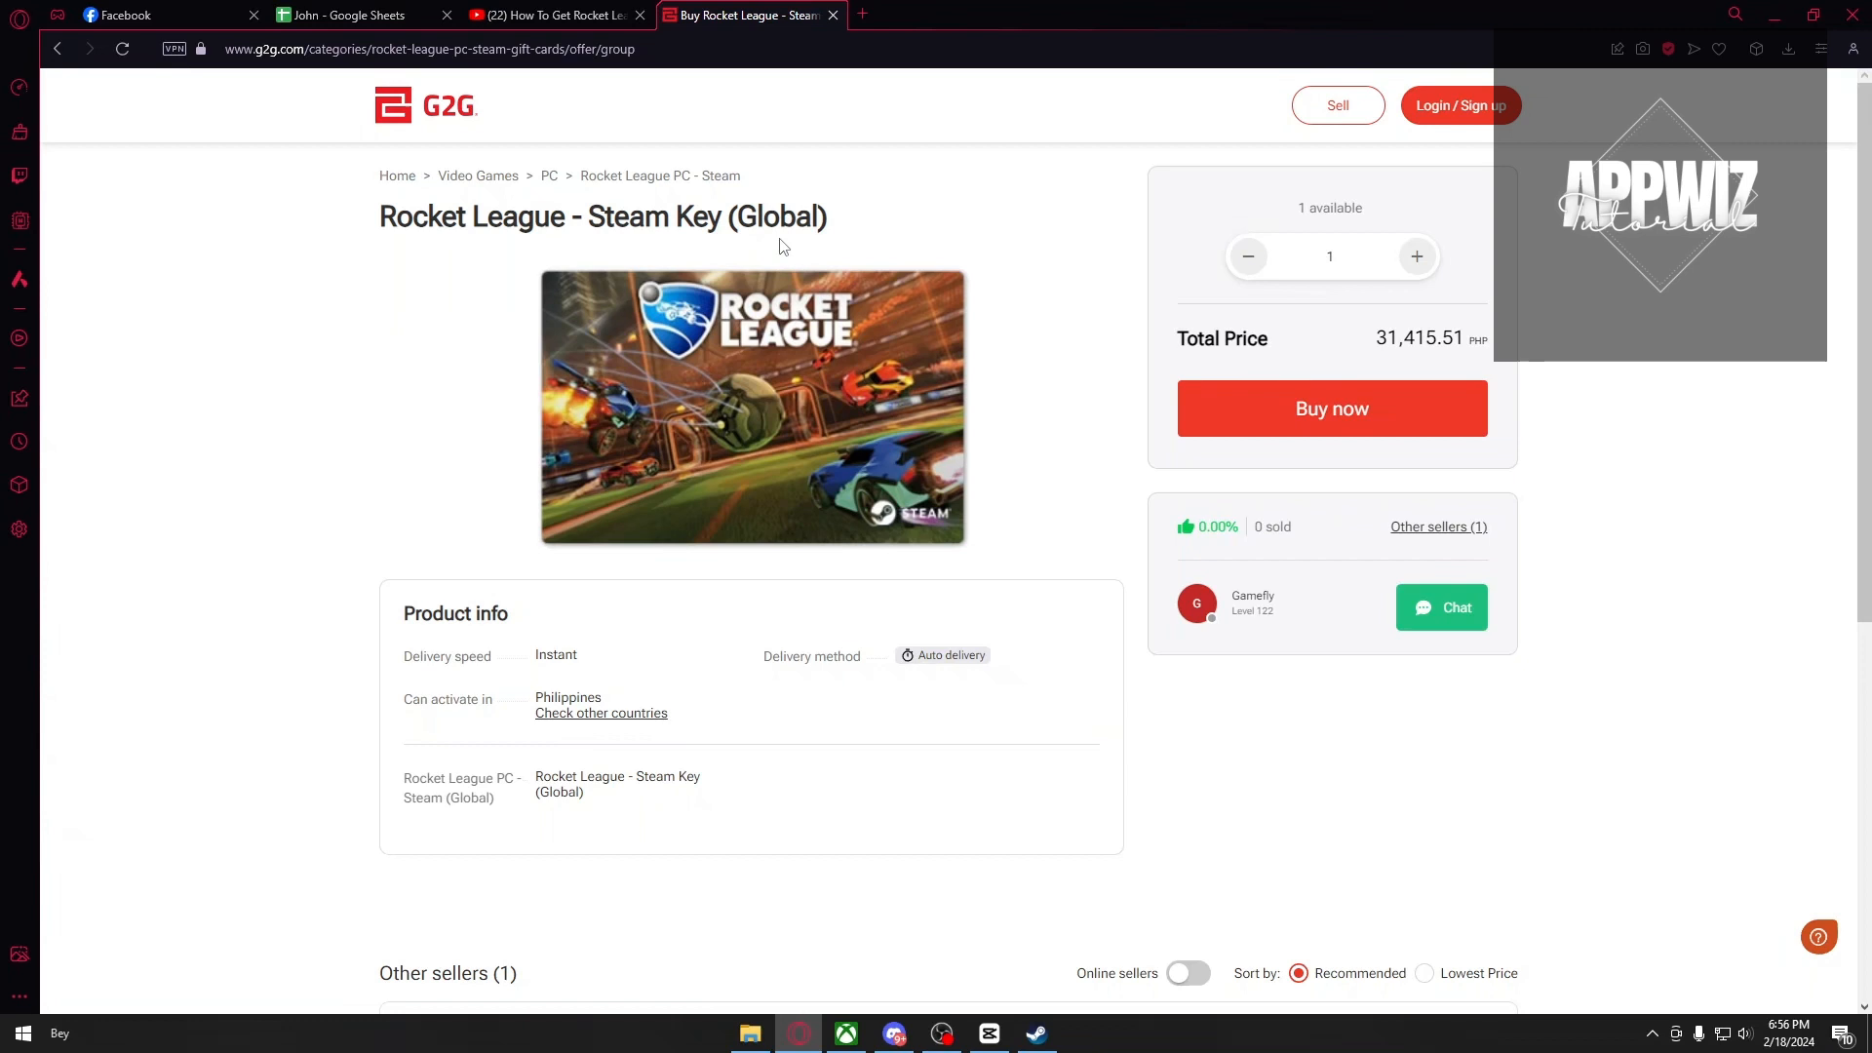
pyautogui.moveTo(780, 565)
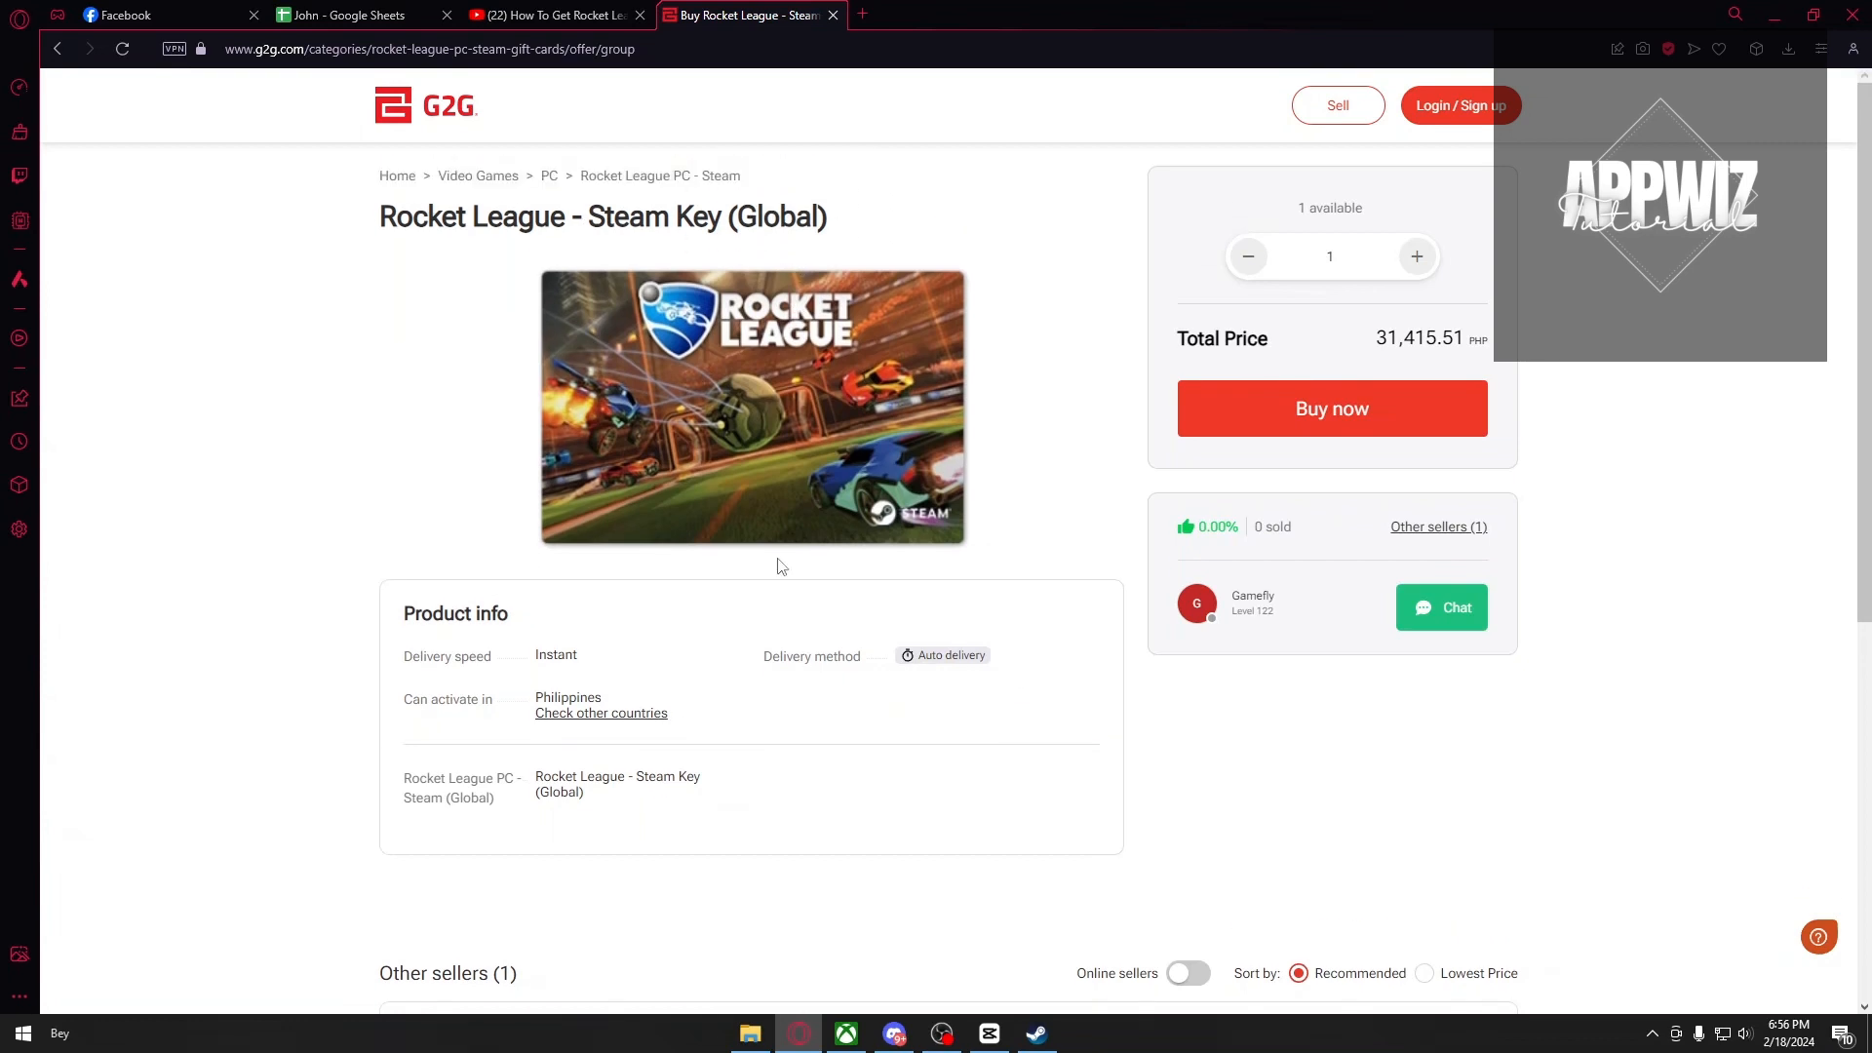
pyautogui.scroll(-3)
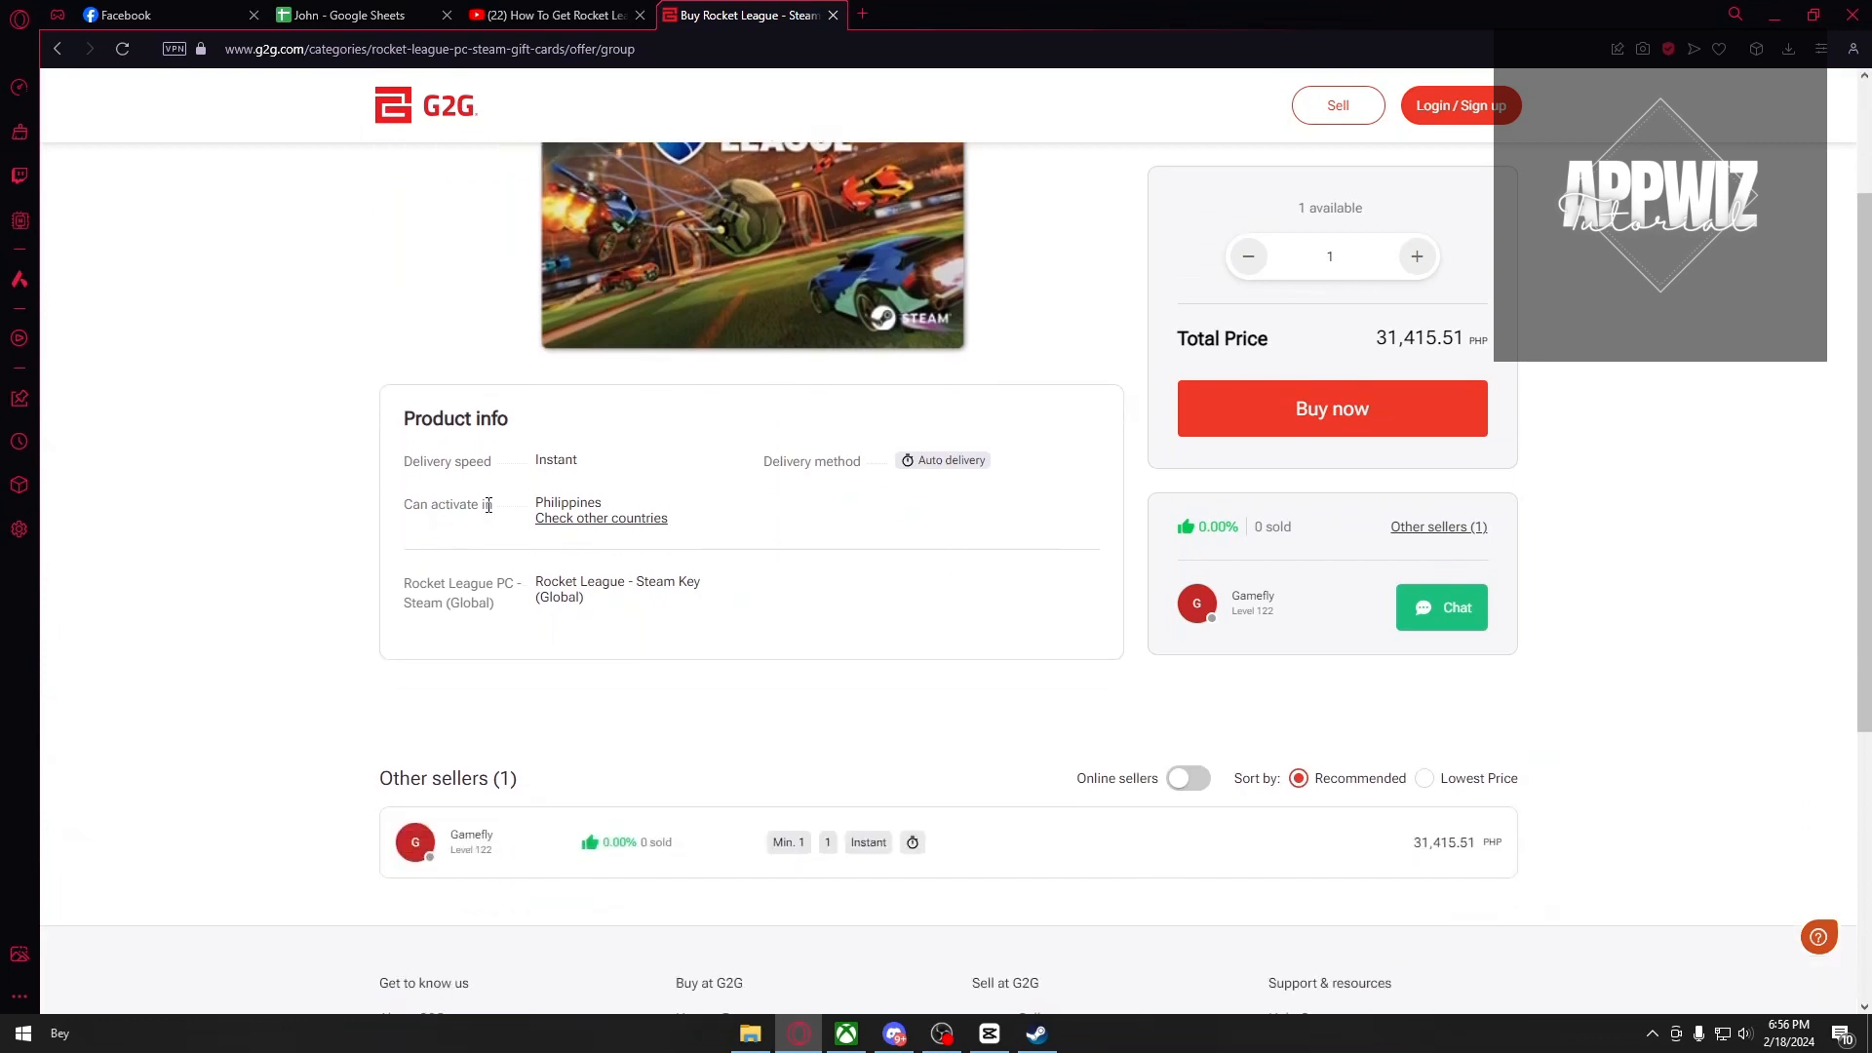
# Show 'Check other countries' restrictions with Philippines chosen, browsing countries down to F
pyautogui.click(601, 519)
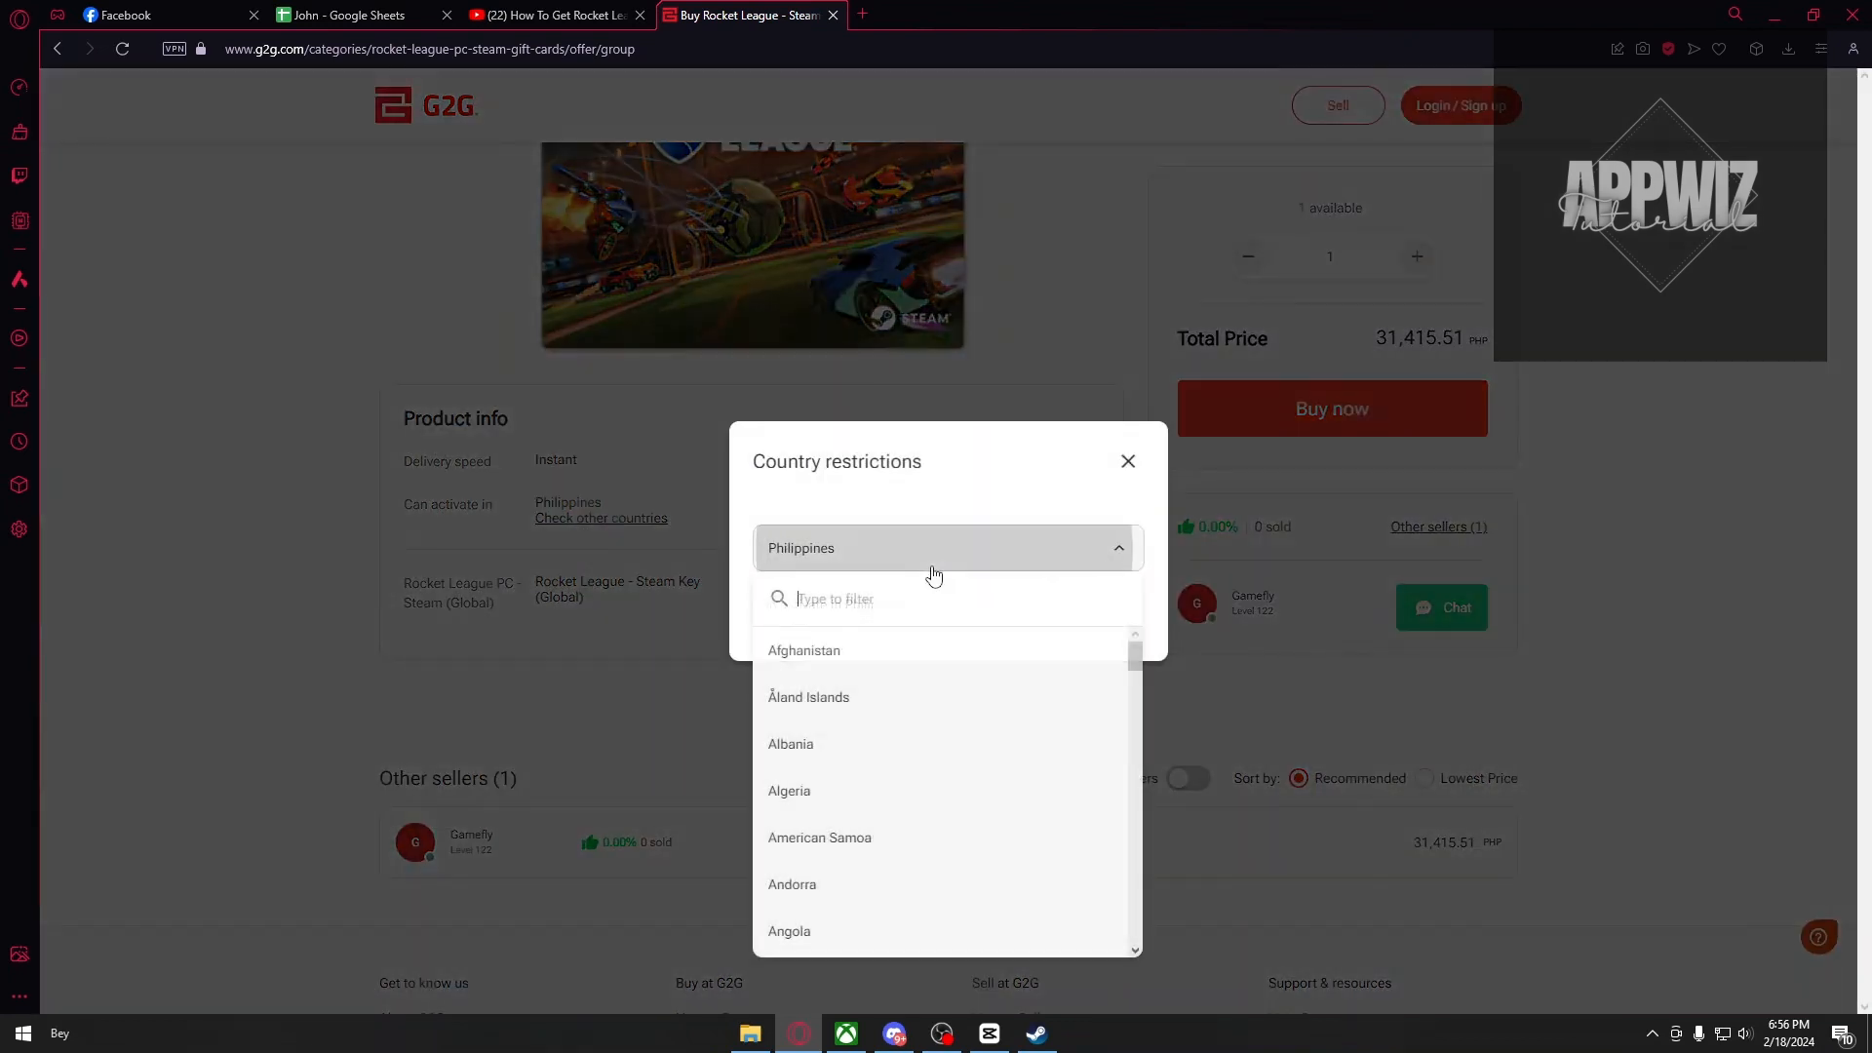
pyautogui.scroll(-3)
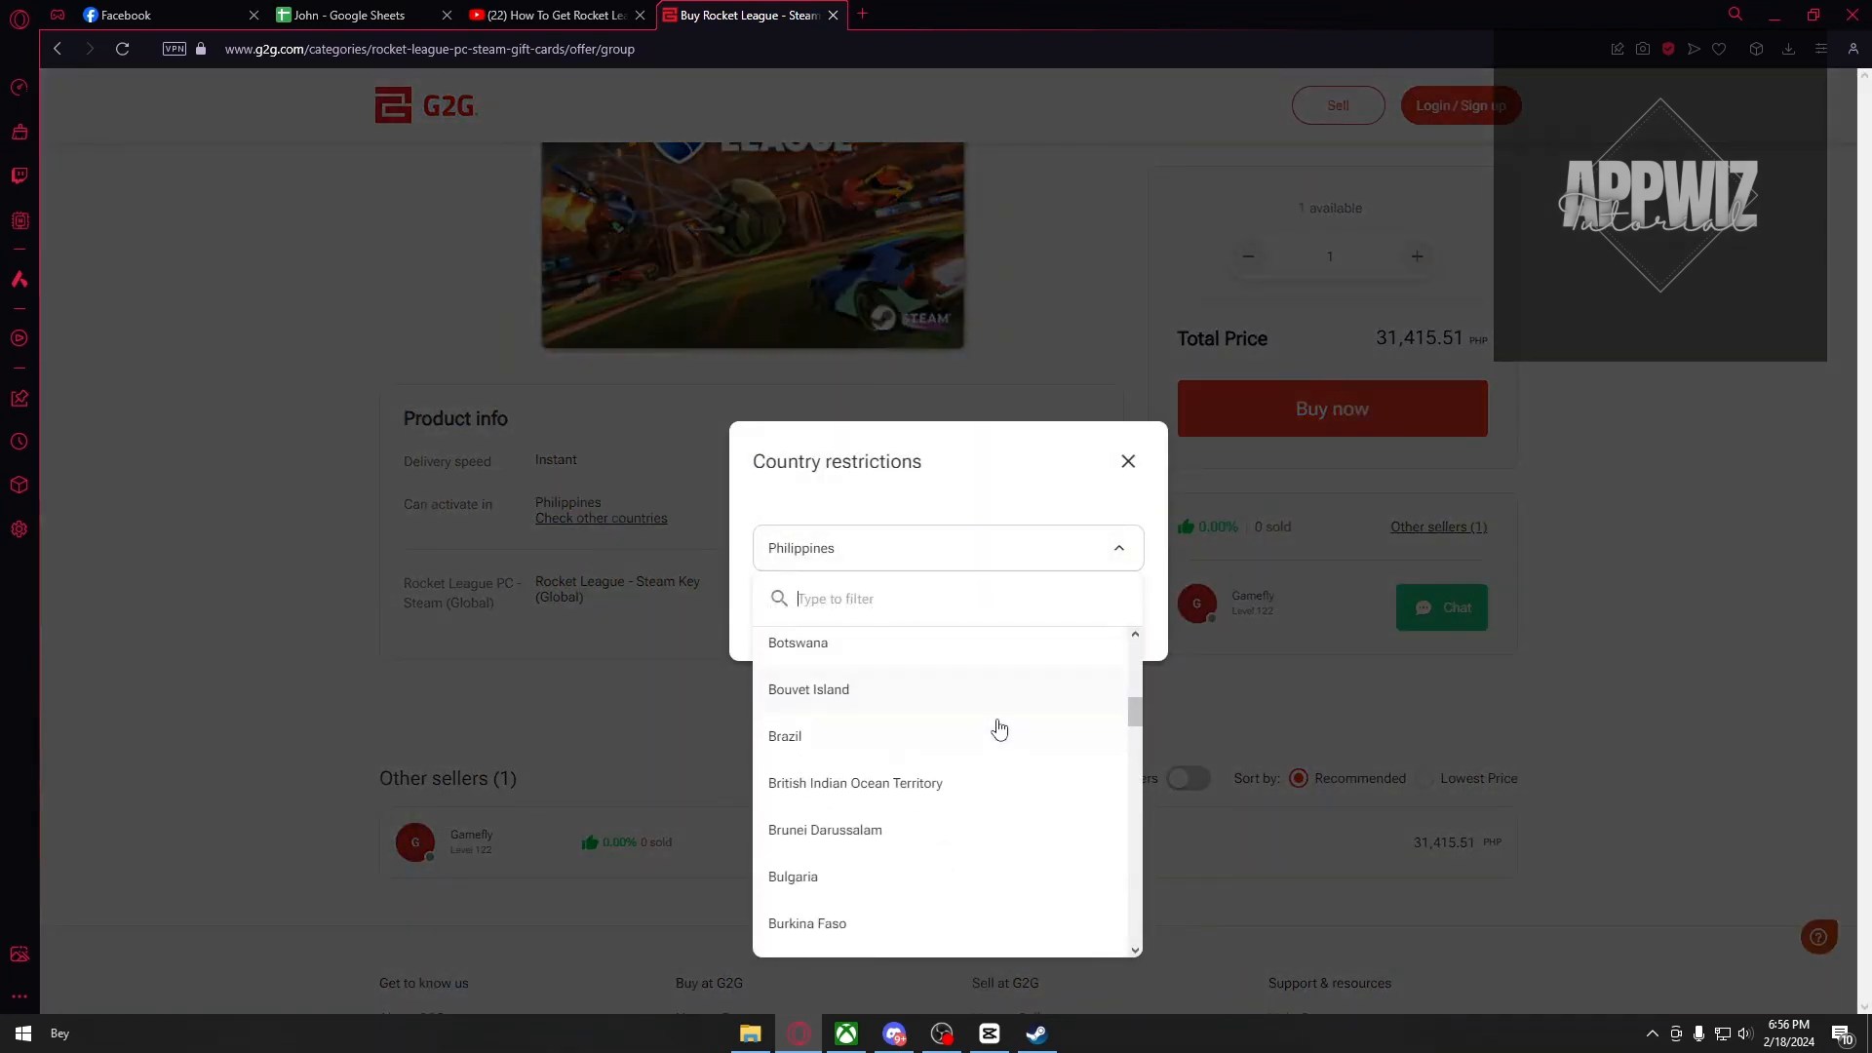
pyautogui.scroll(-3)
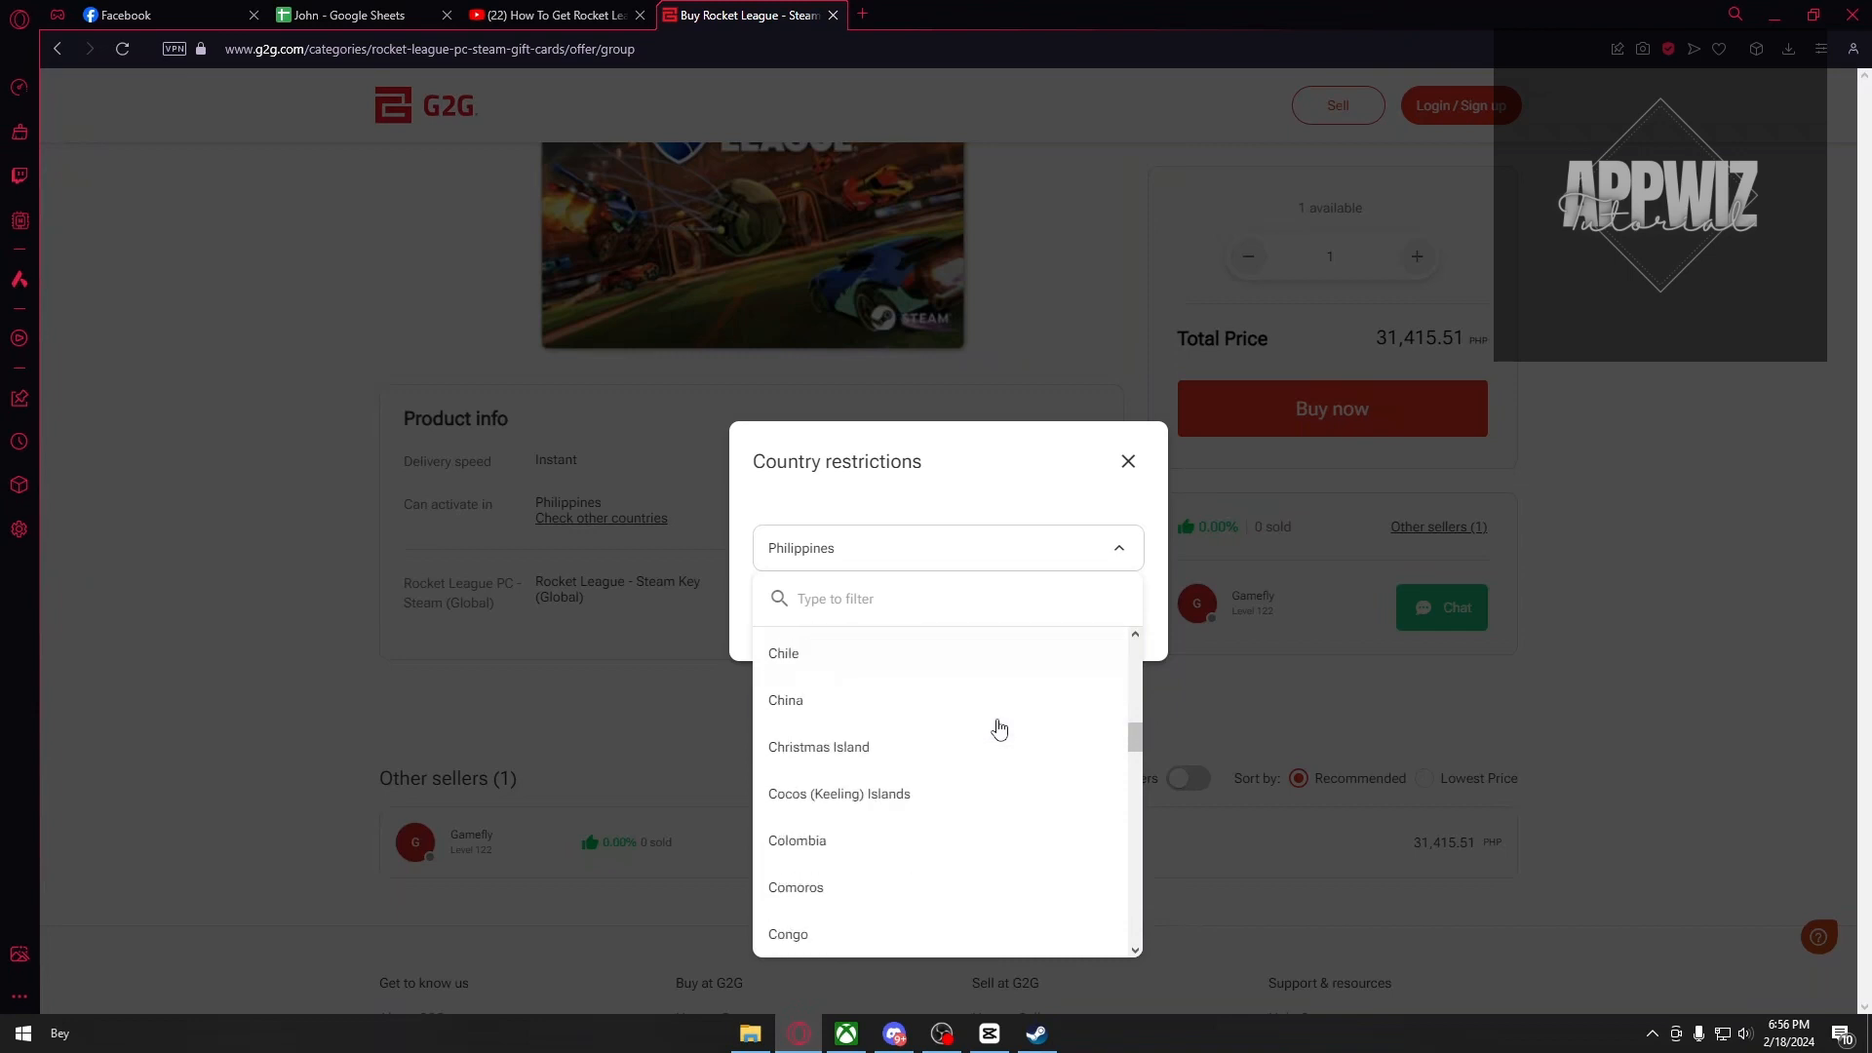
pyautogui.scroll(-3)
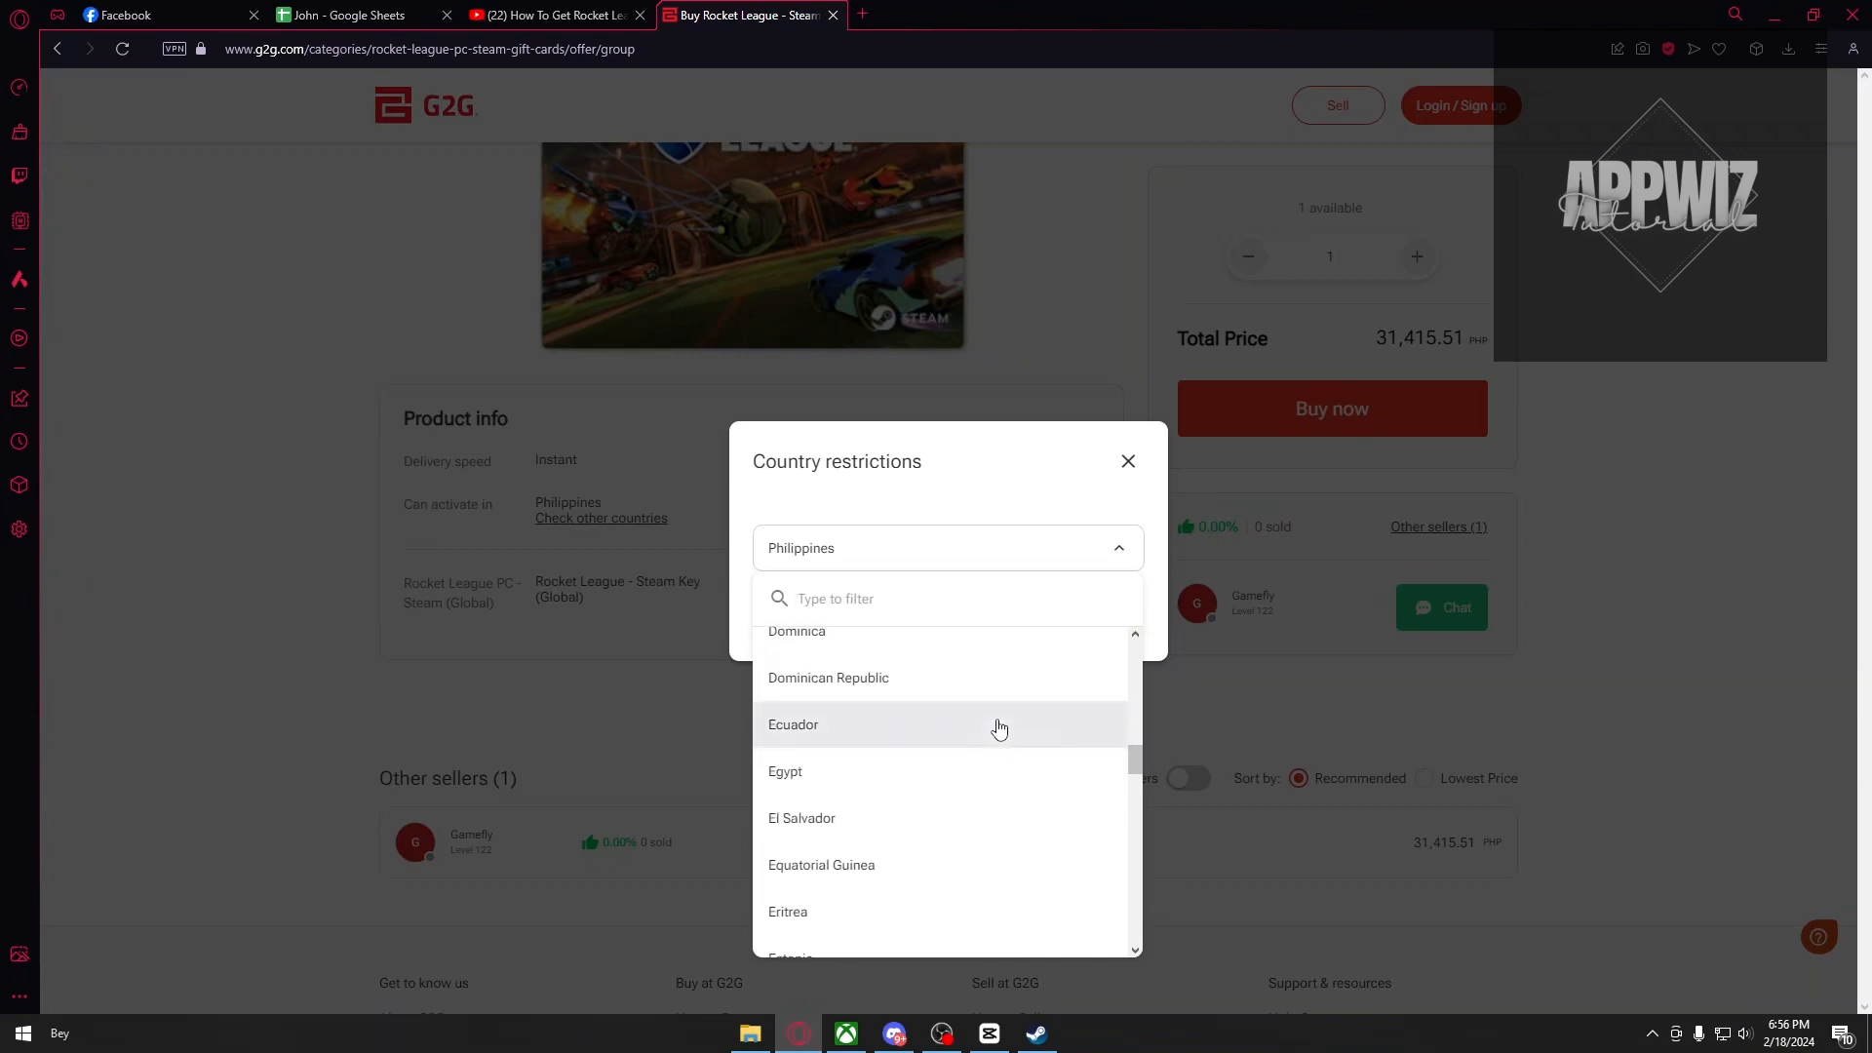
pyautogui.scroll(-3)
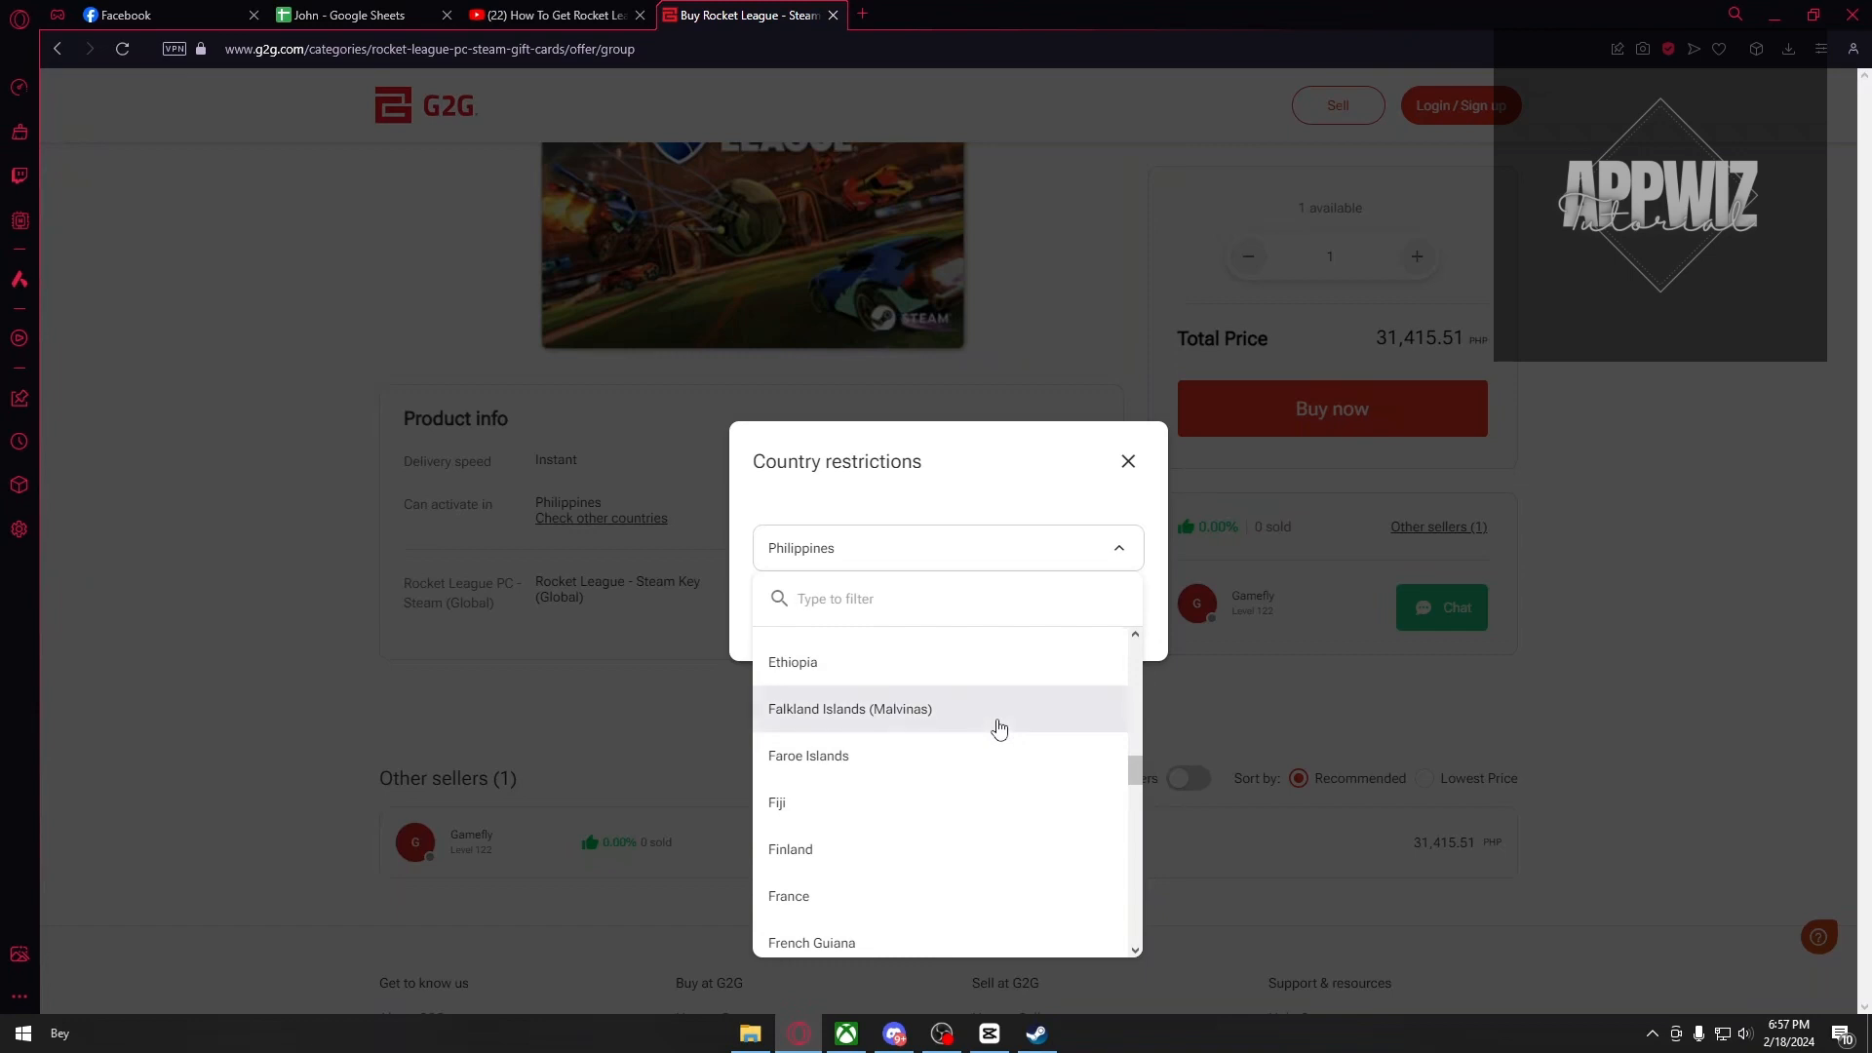